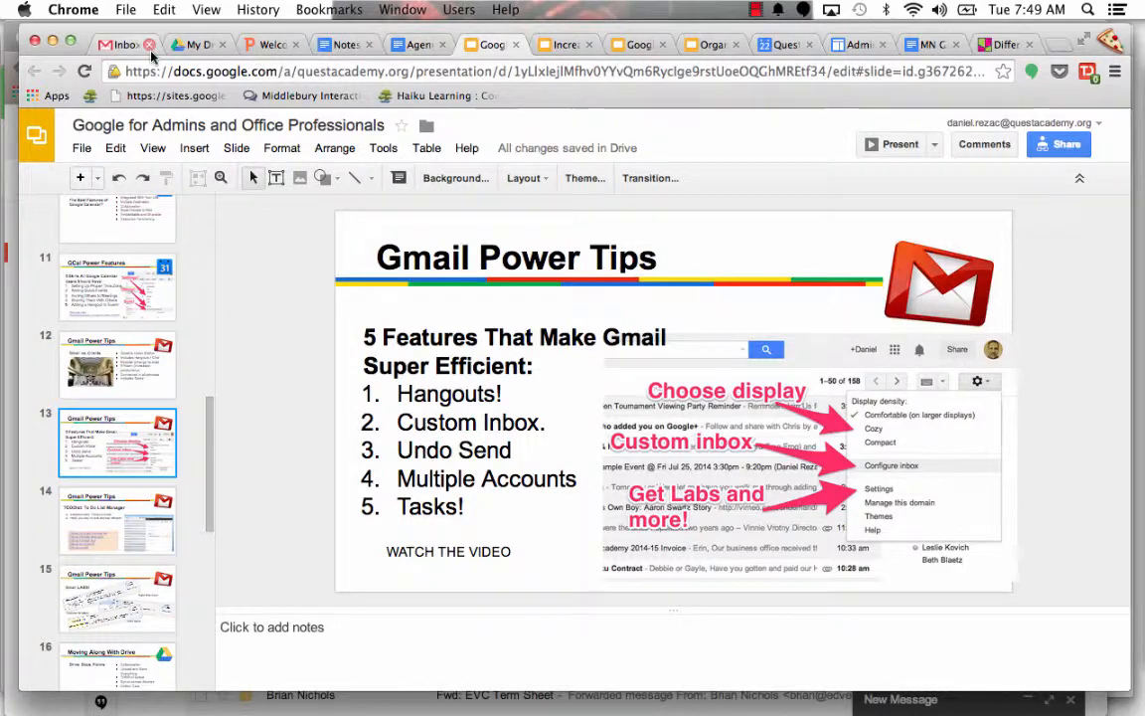
- Switch from the Gmail Power Tips slide to the Gmail Inbox tab in Chrome
click(120, 44)
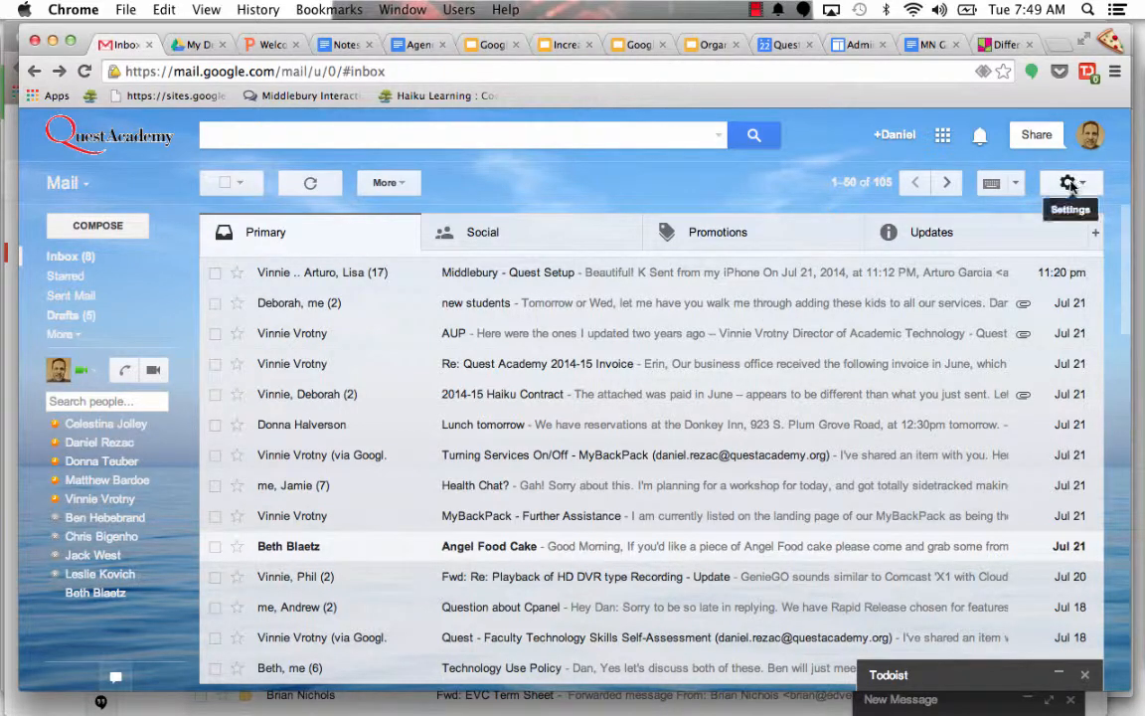
click(1071, 182)
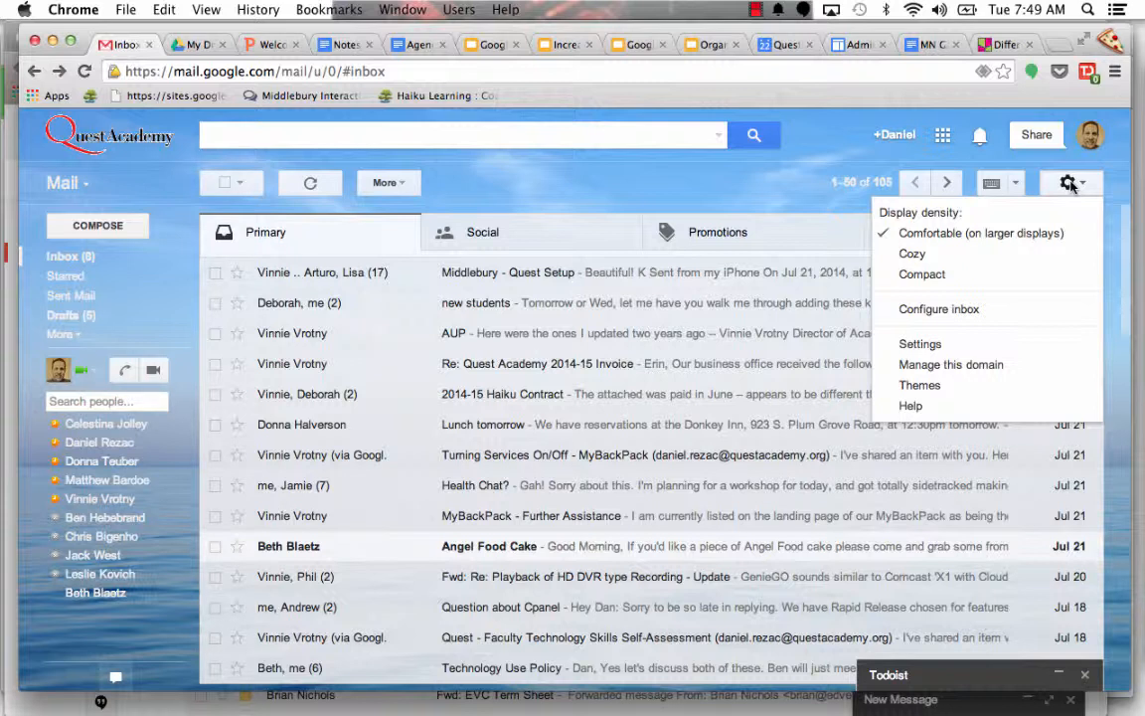
mouse_move(1022, 305)
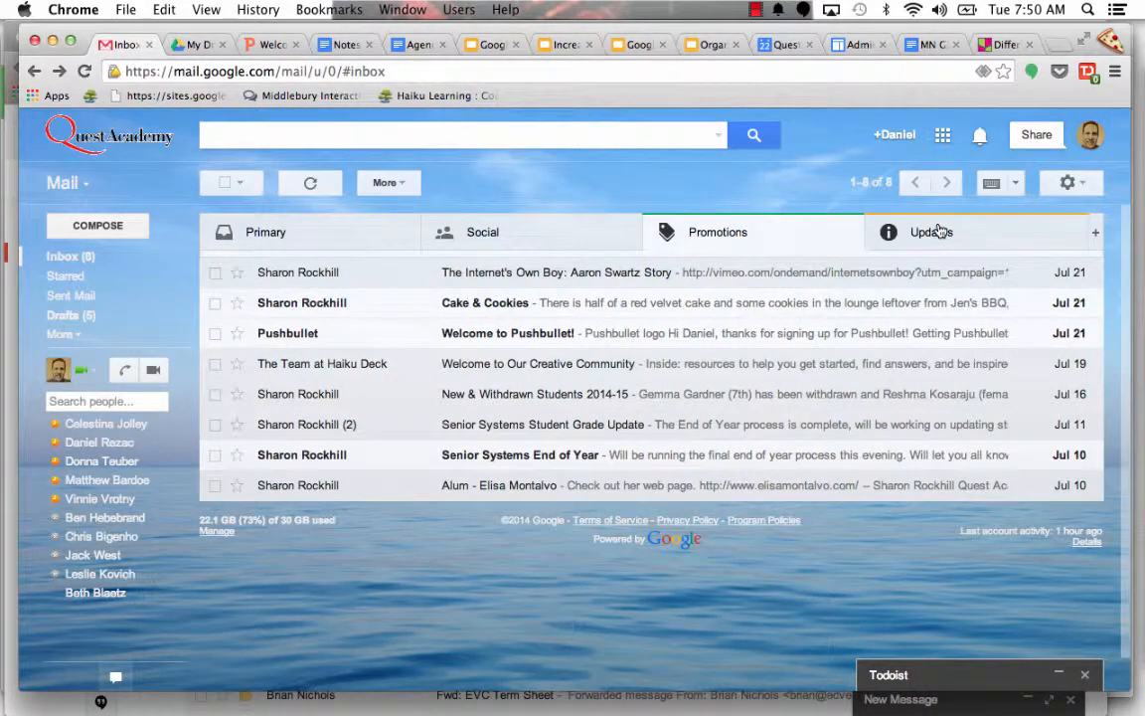
click(931, 231)
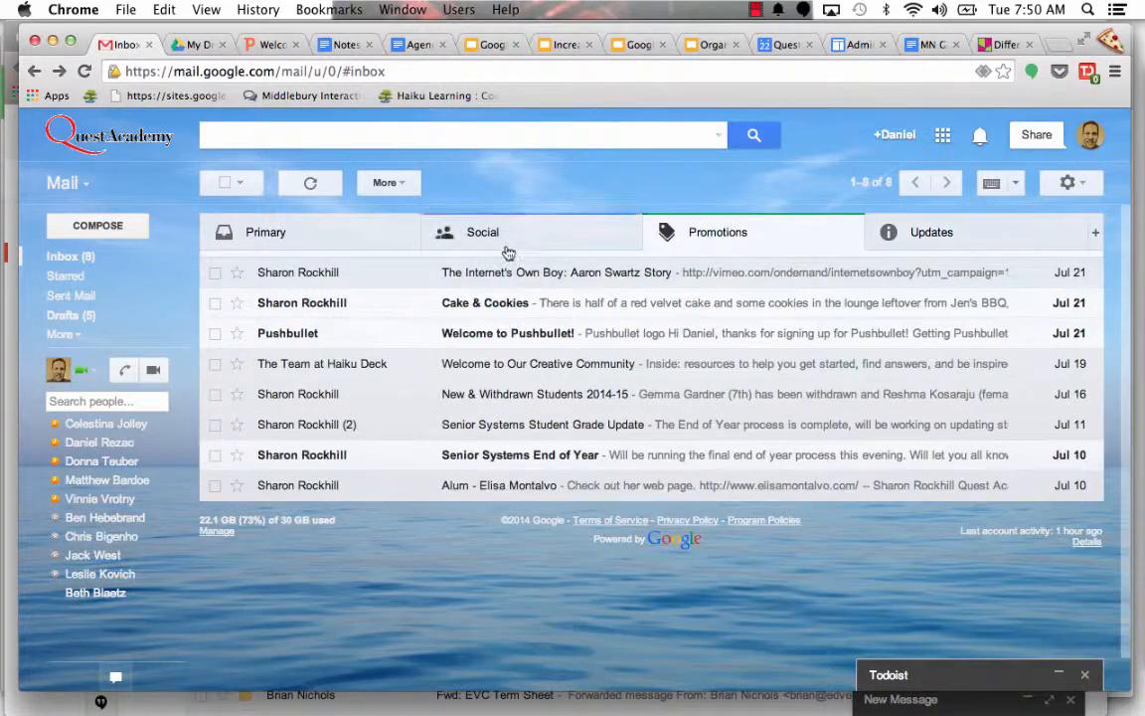
click(483, 231)
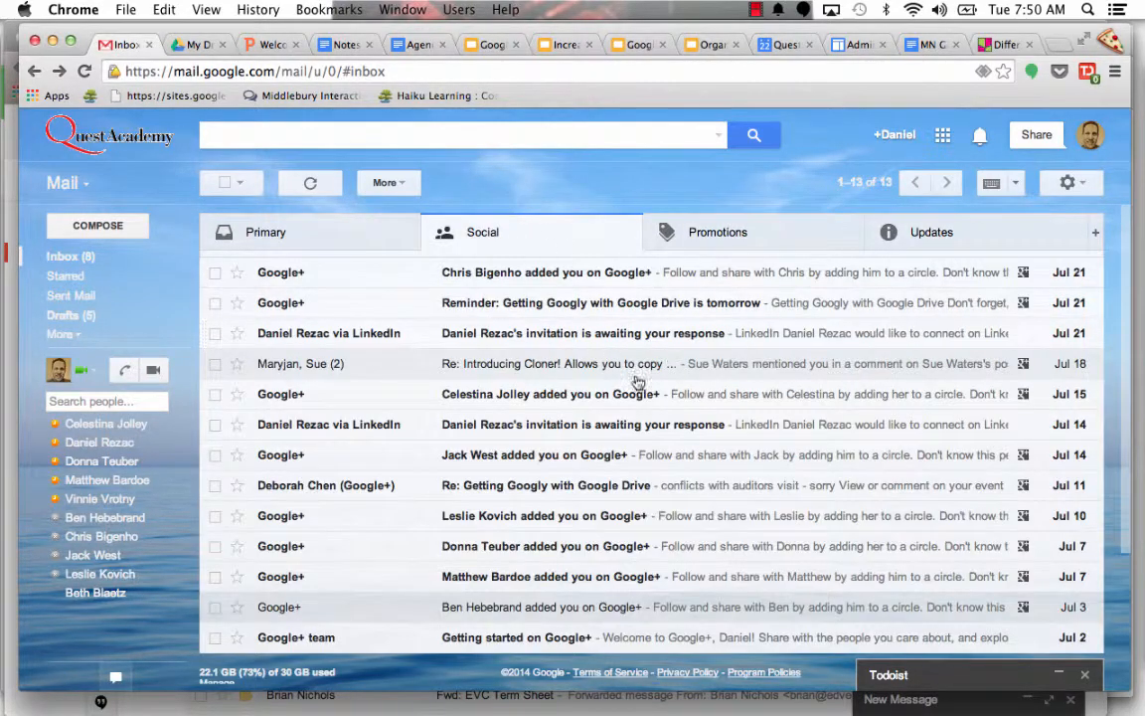
click(718, 232)
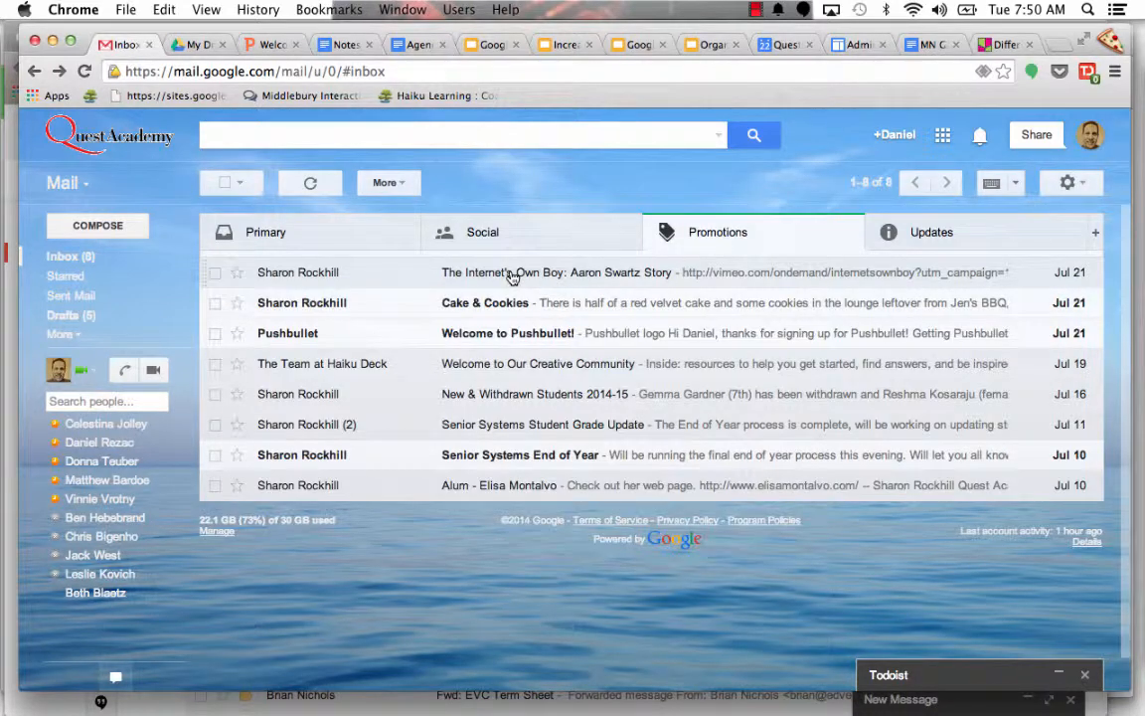
mouse_move(724, 330)
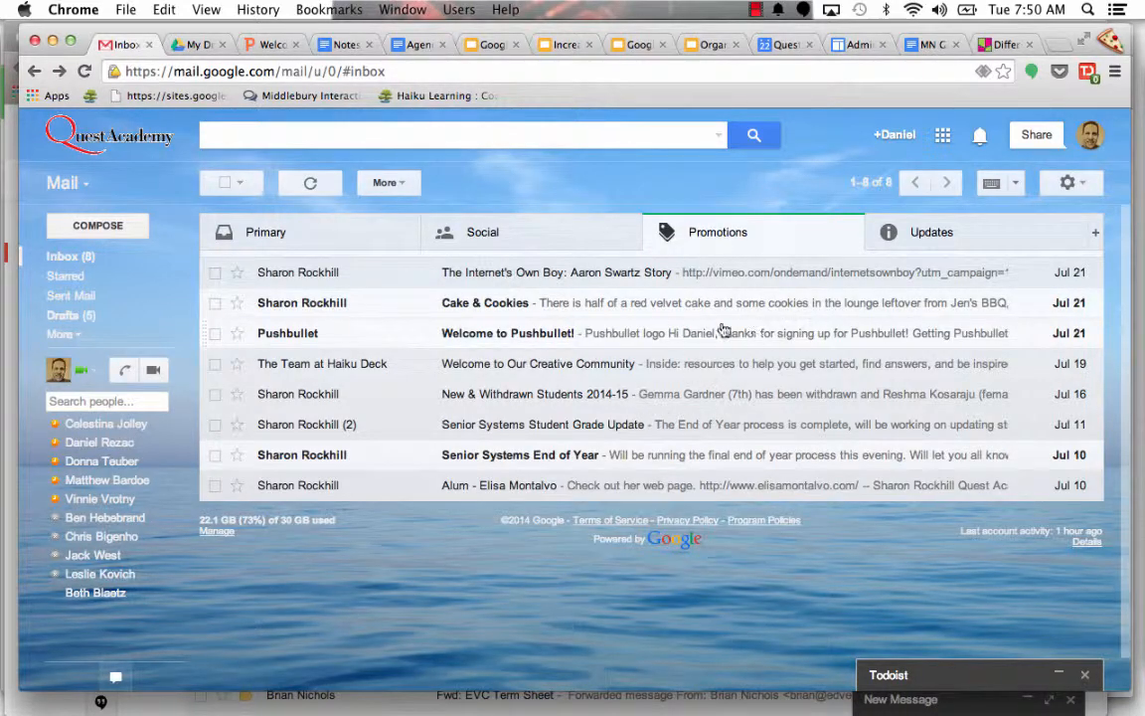
click(931, 232)
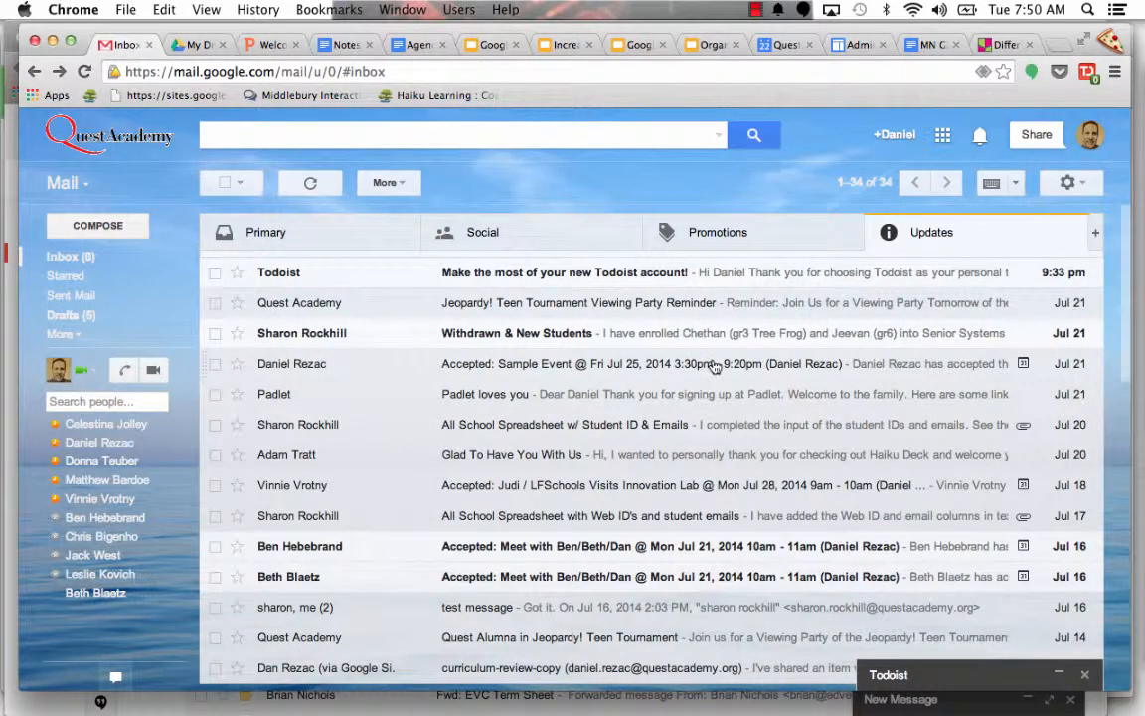
mouse_move(693, 398)
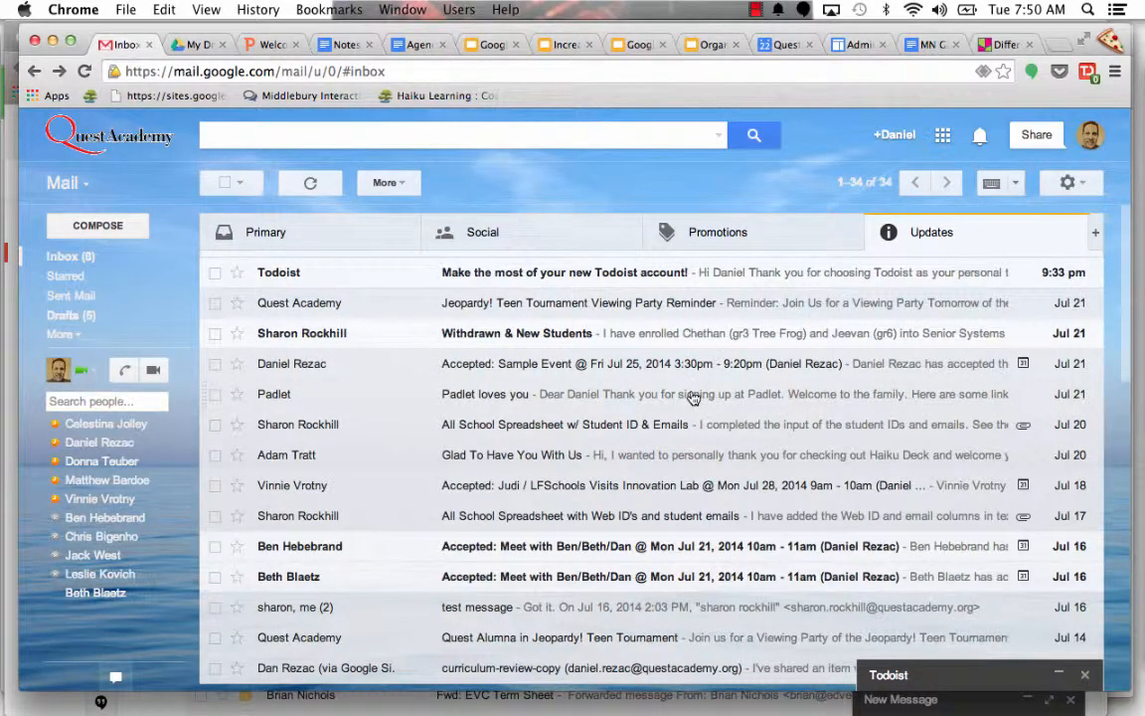
mouse_move(608, 283)
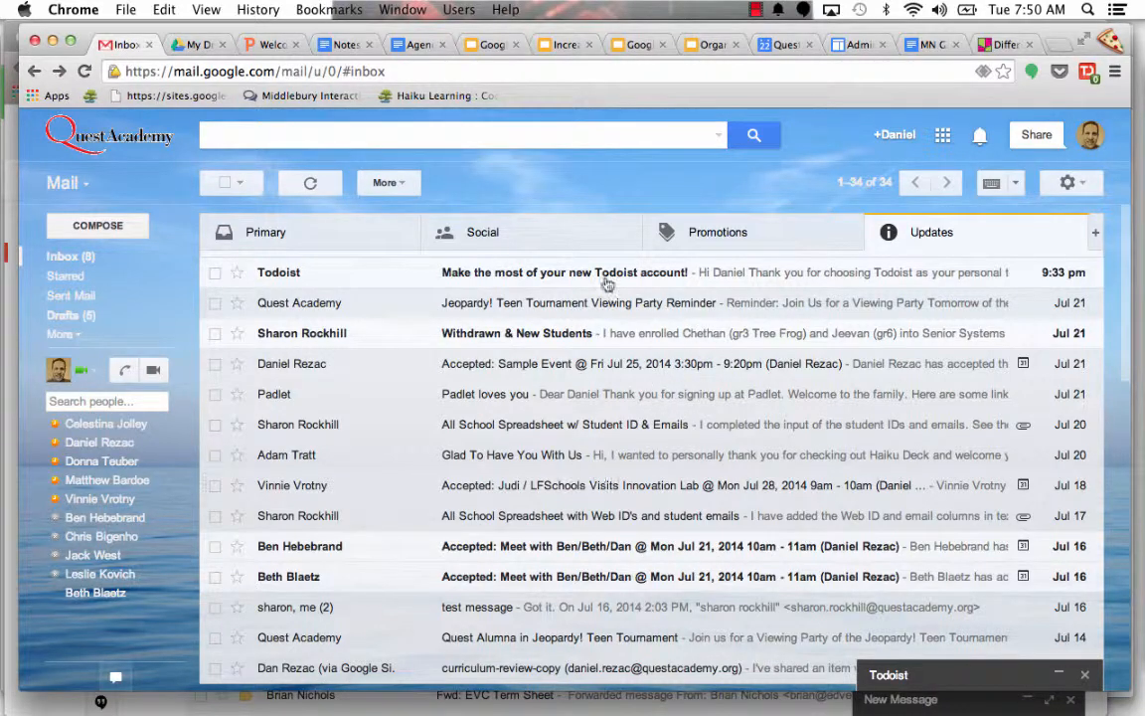
click(265, 232)
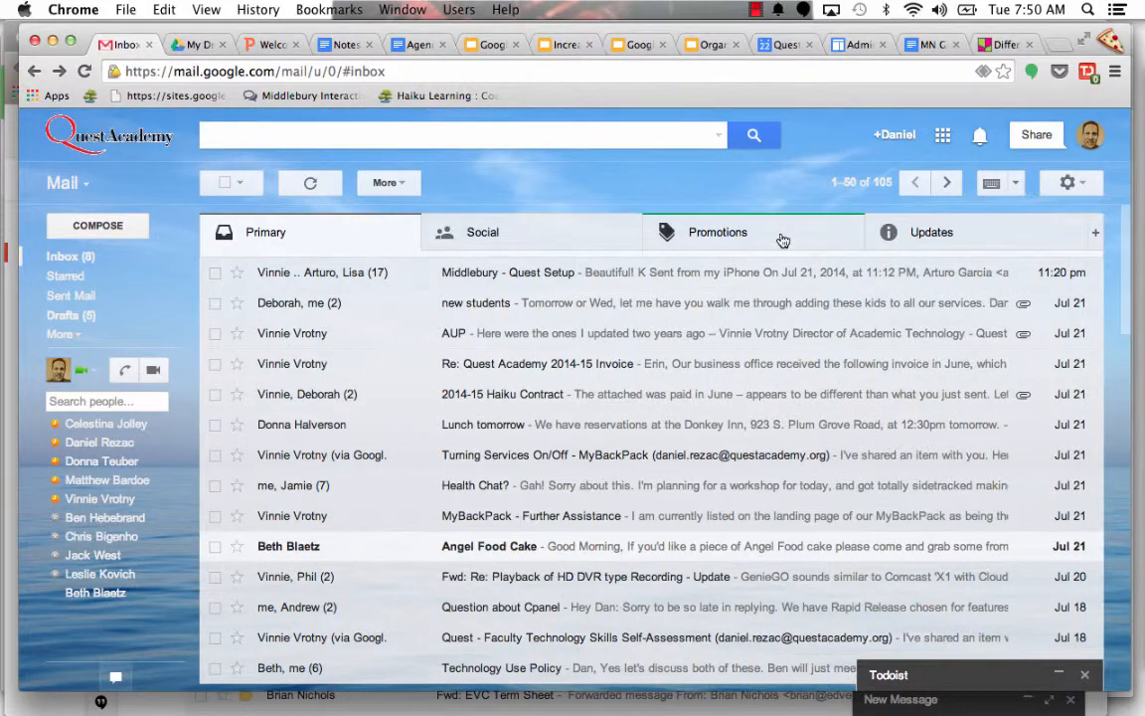
- Move the Aaron Swartz Story message from Promotions to Primary and confirm it appears there
click(718, 231)
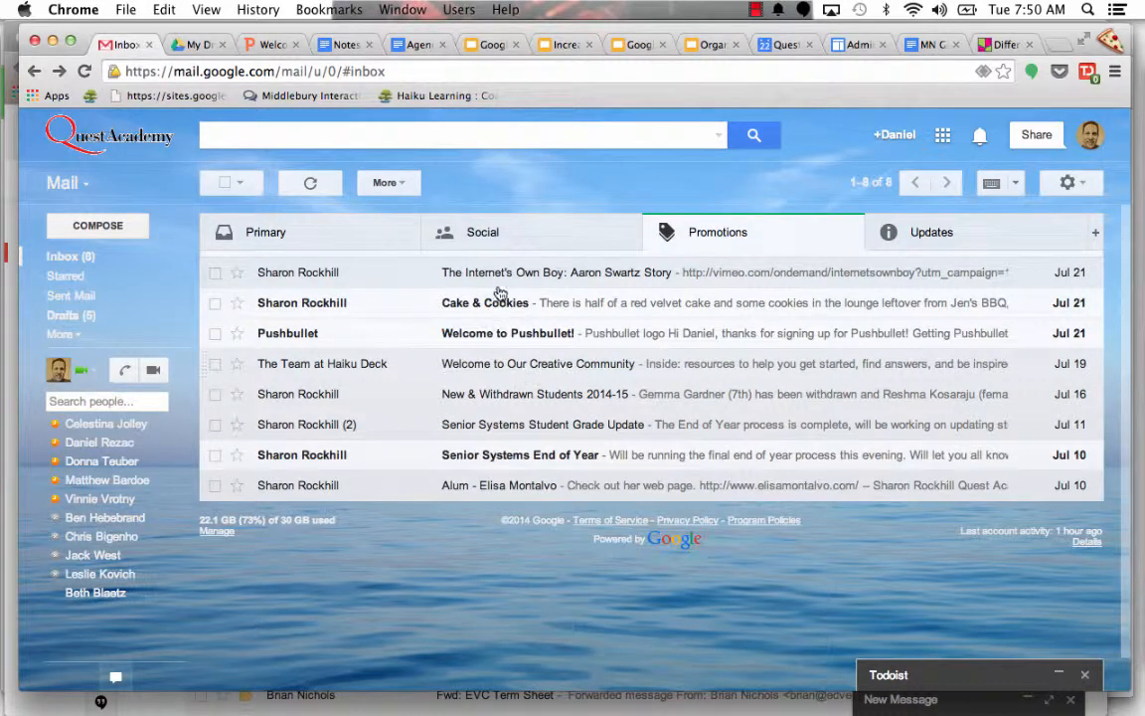
mouse_move(517, 273)
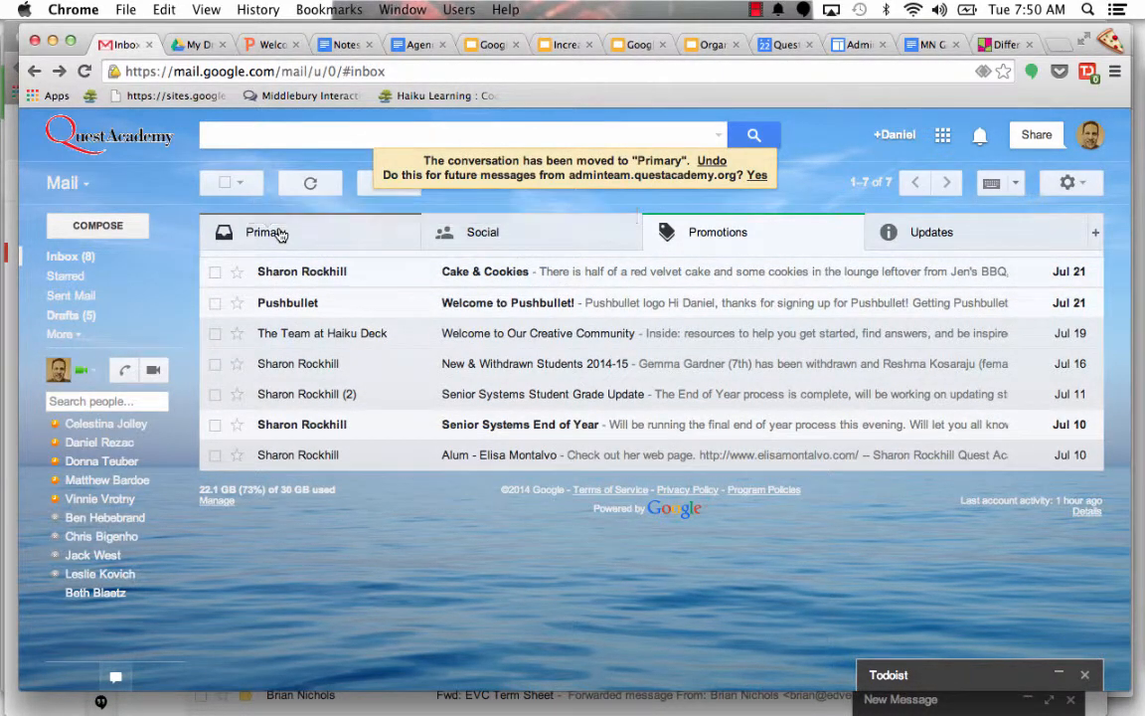
click(265, 231)
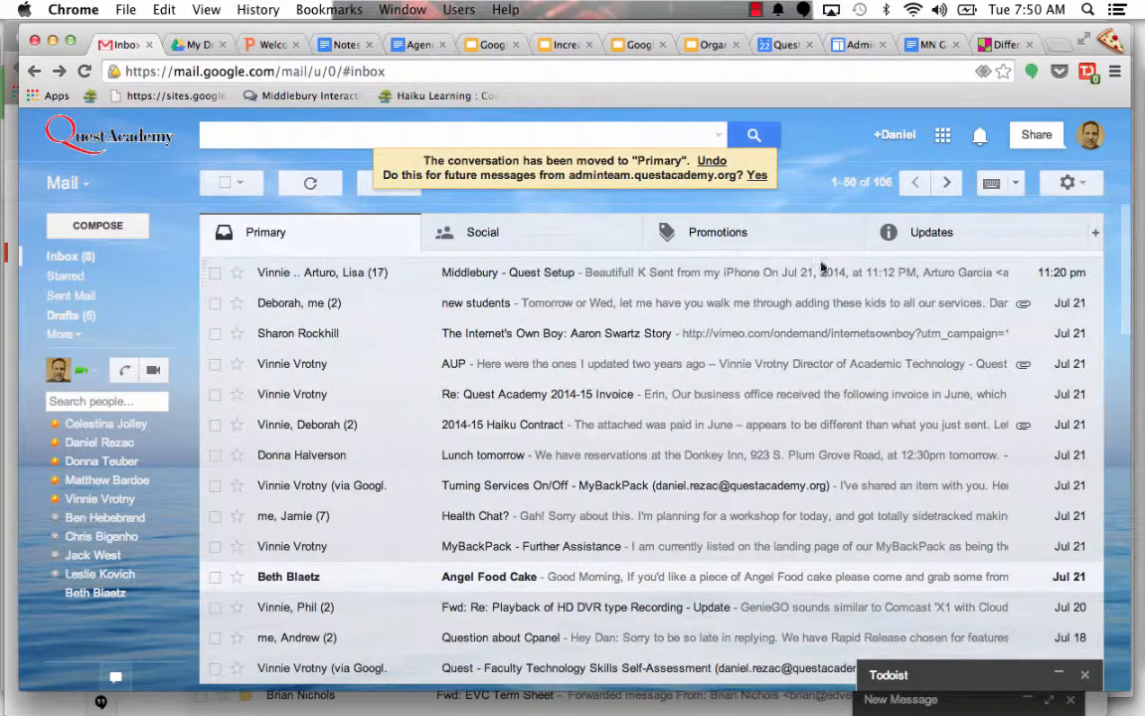
click(1068, 182)
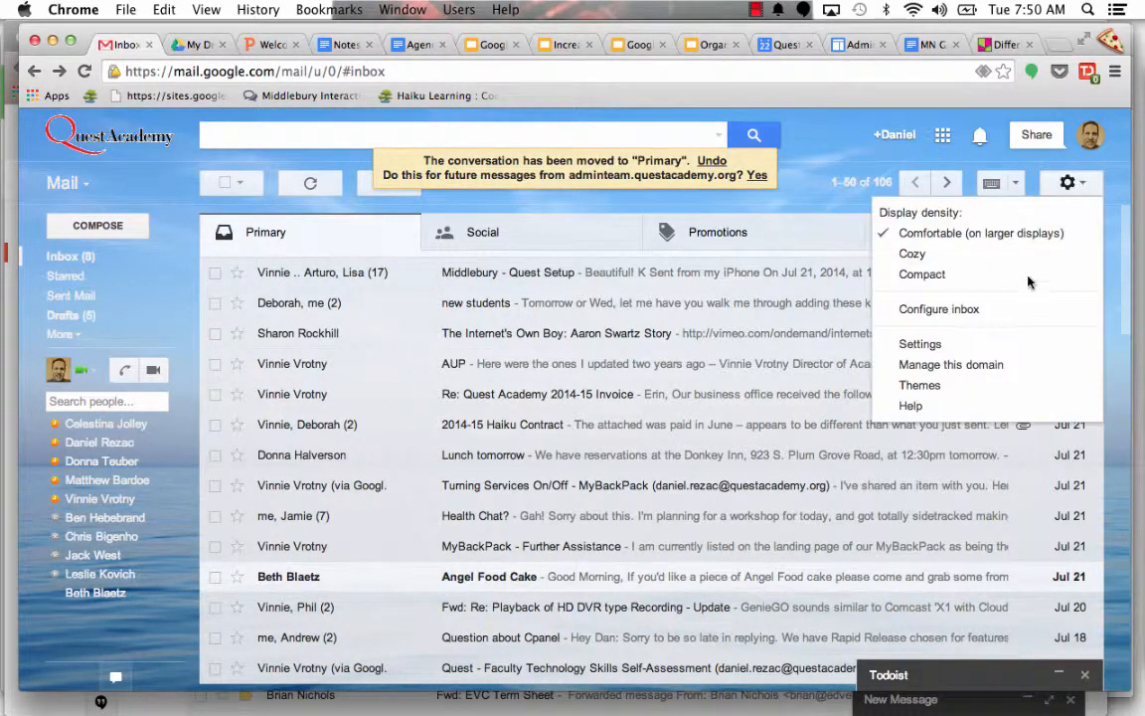
- Save inbox categories with Primary, Social, Promotions and Updates on and Forums off
click(939, 308)
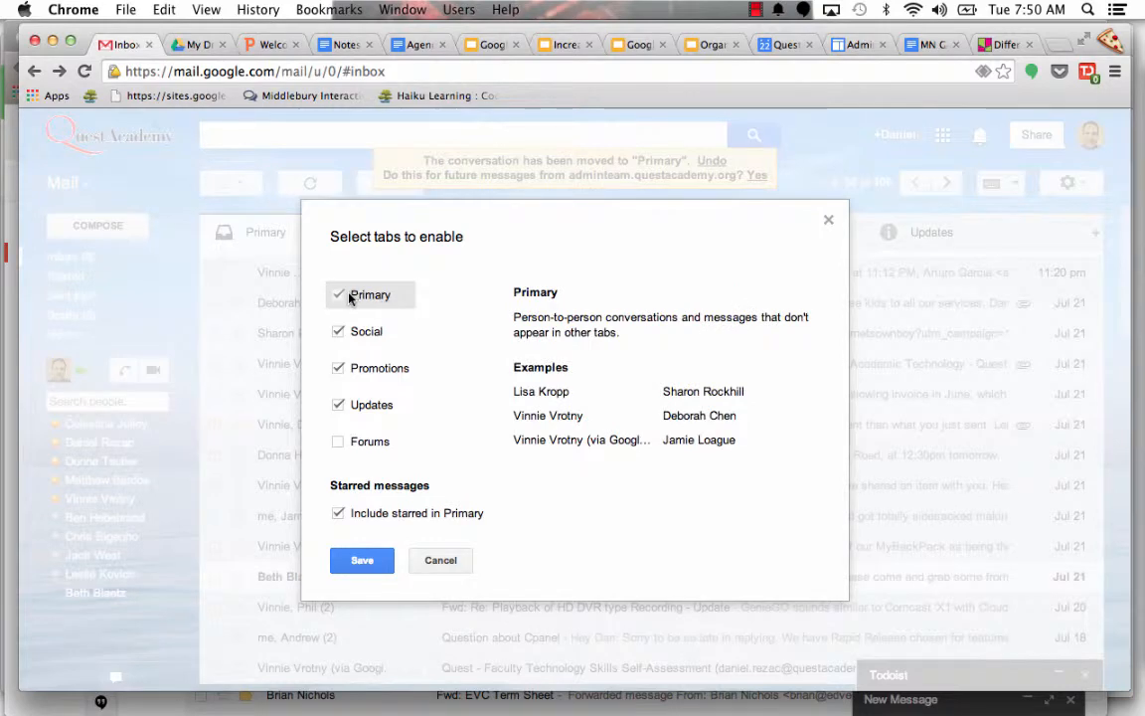
click(380, 367)
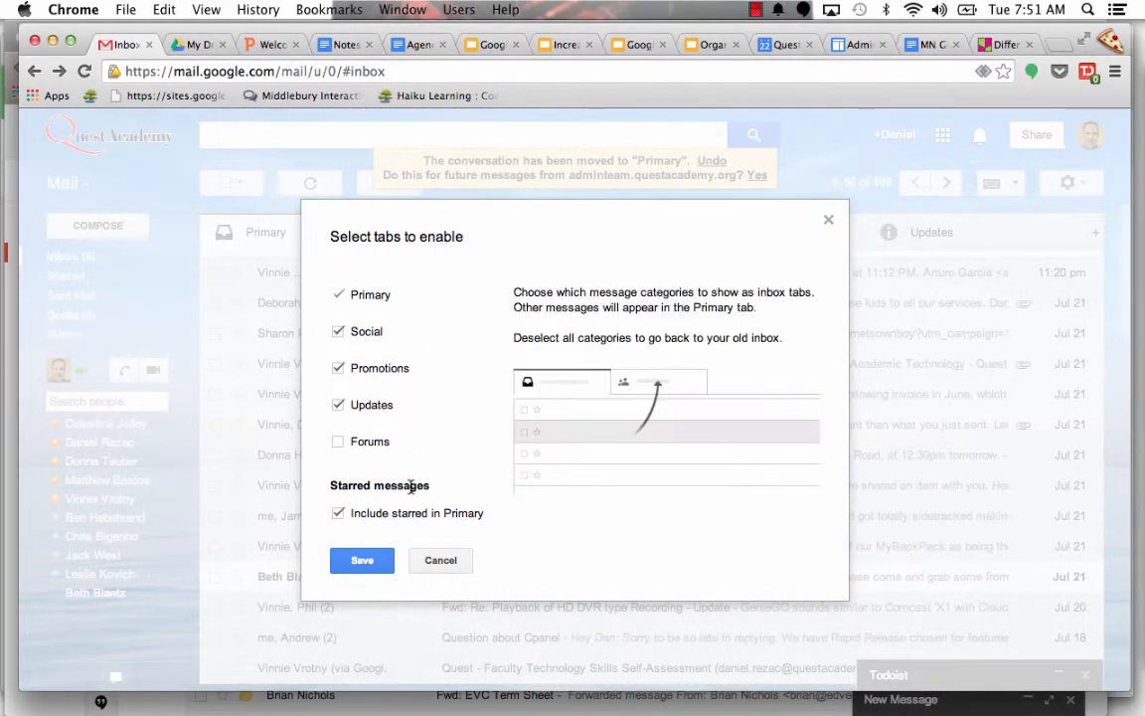
mouse_move(361, 560)
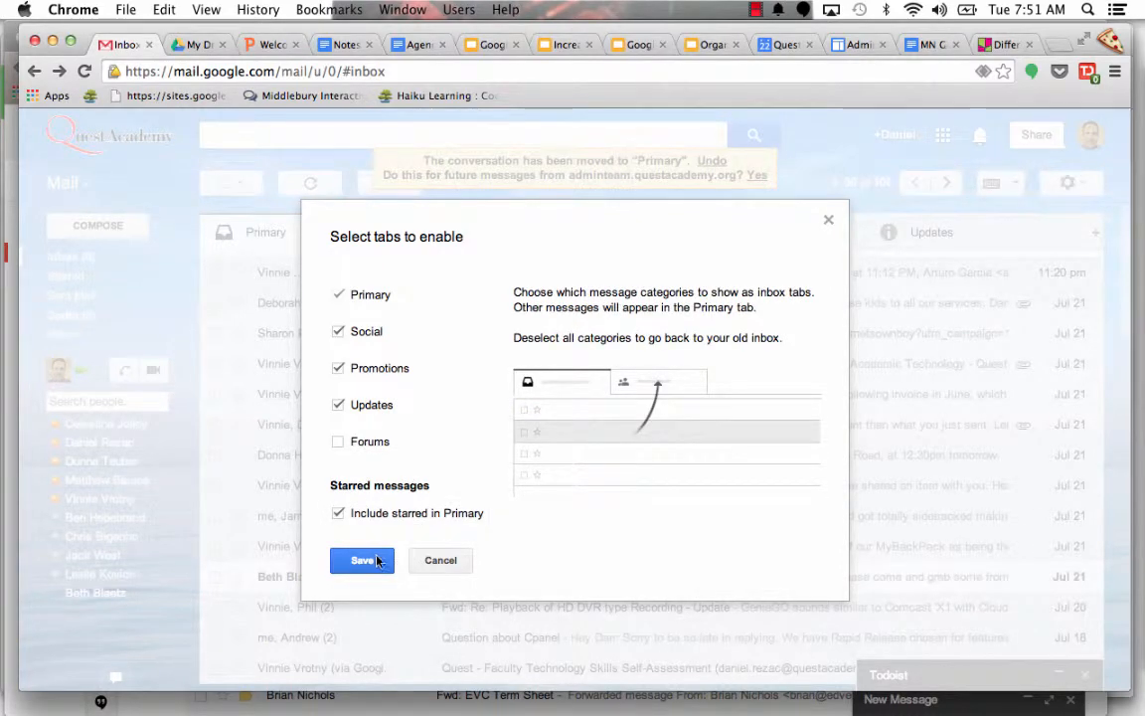
click(362, 560)
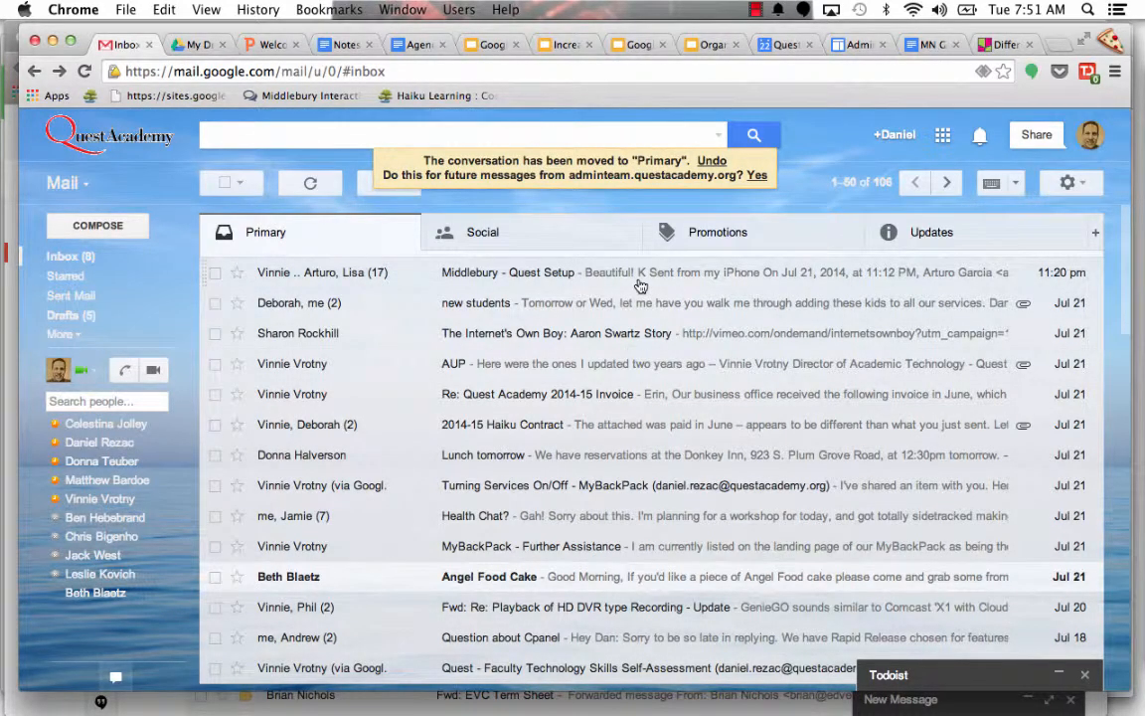
mouse_move(594, 336)
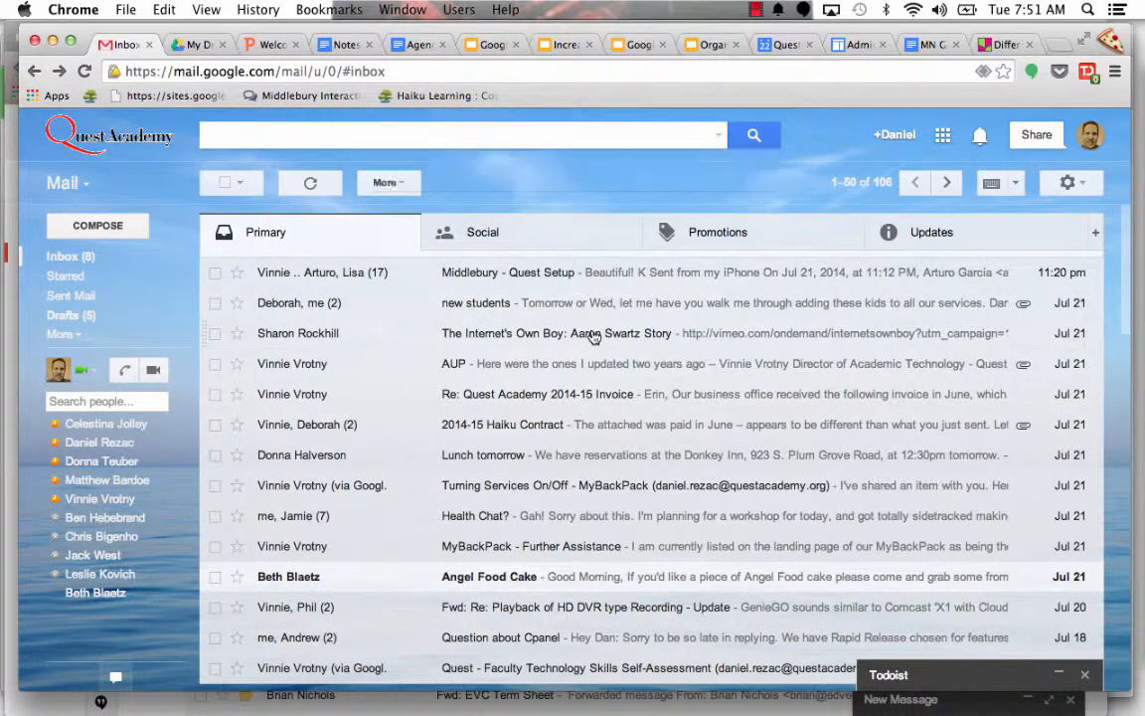
- View the Social category, then the Promotions category again
click(482, 232)
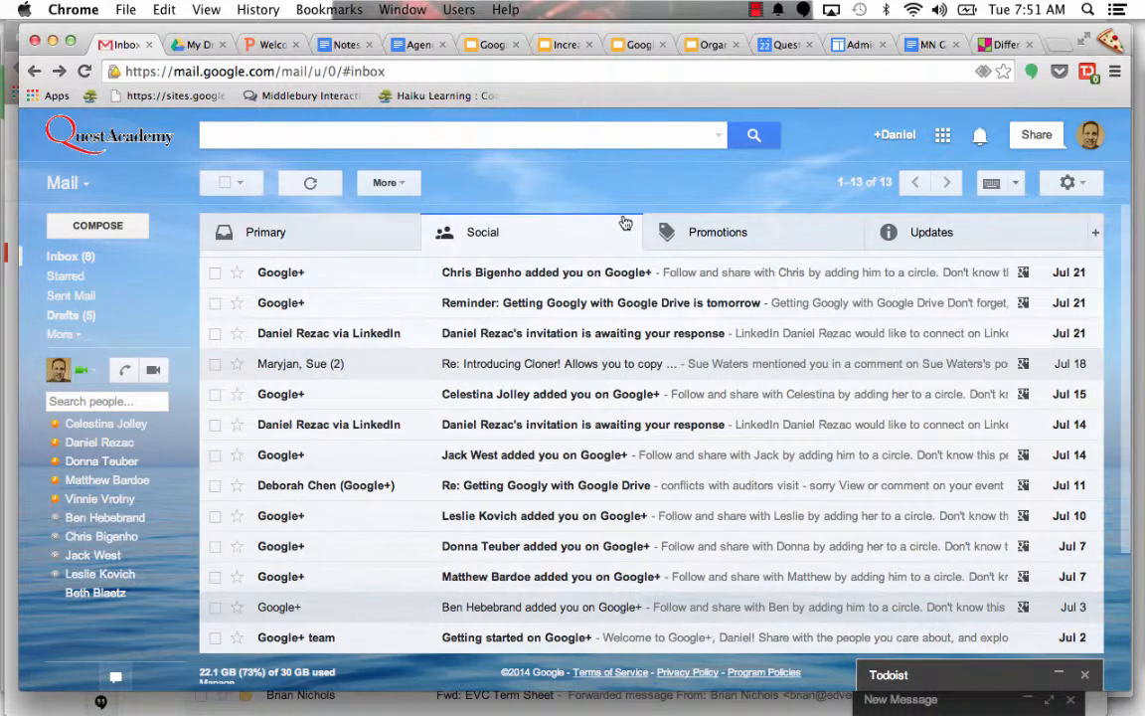
click(718, 231)
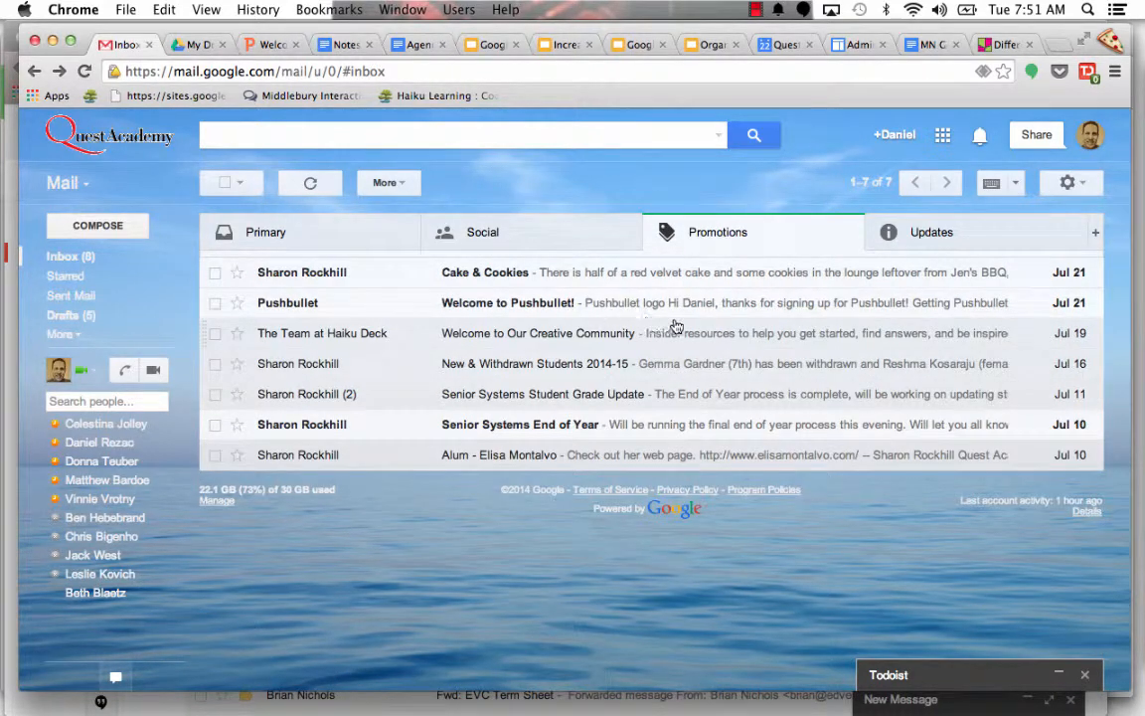
mouse_move(835, 272)
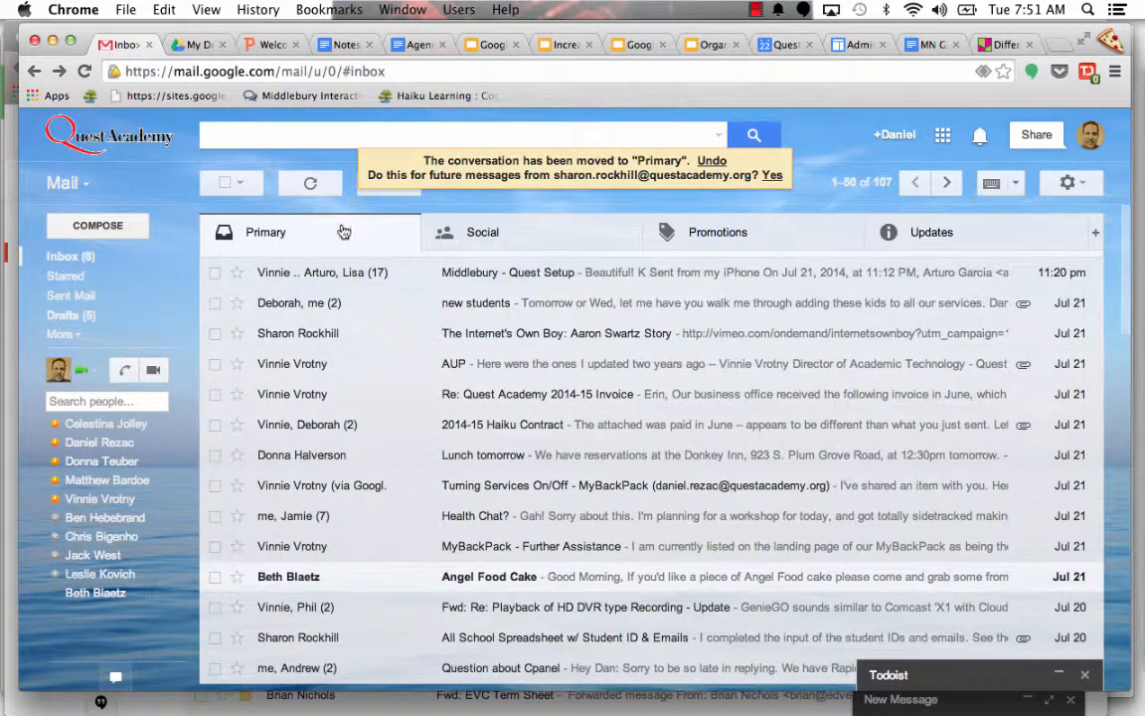
mouse_move(617, 386)
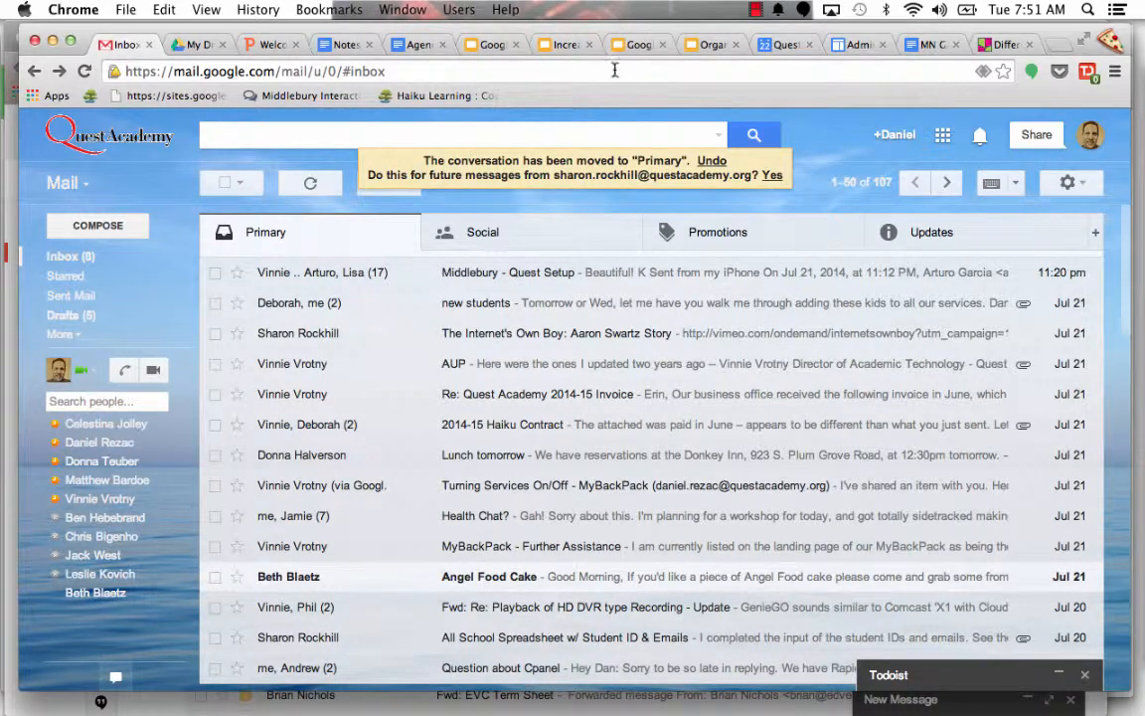
click(490, 44)
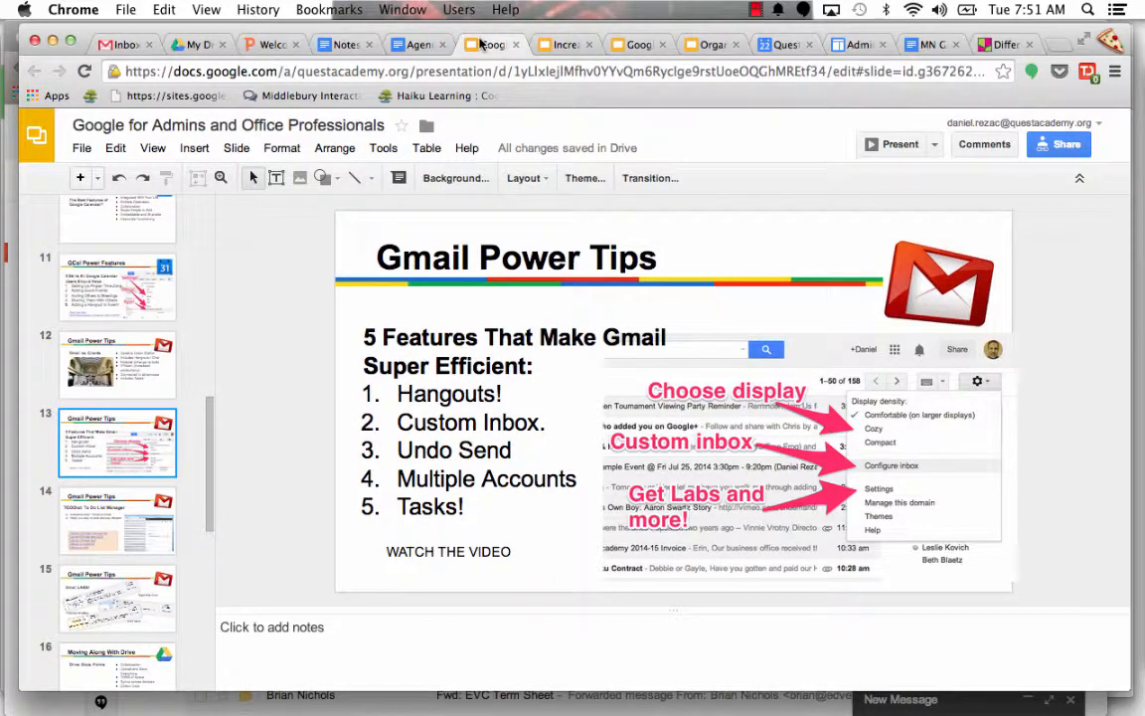
mouse_move(579, 362)
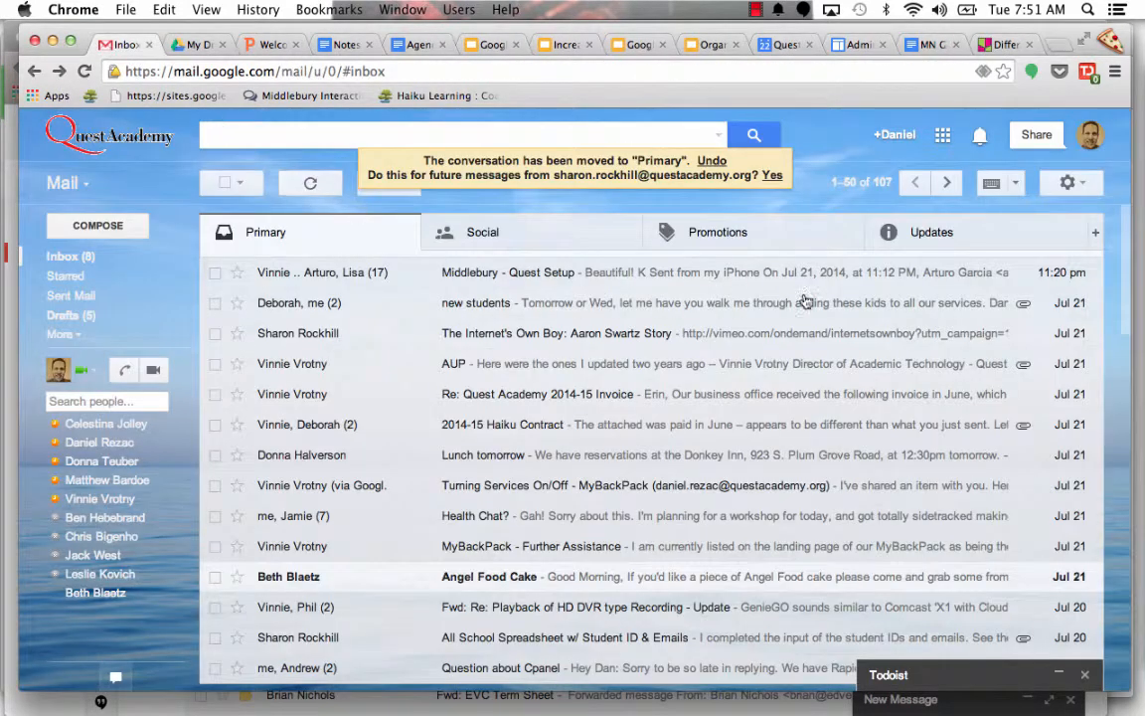
- Open Gmail Settings from the gear menu, landing on the General tab
click(1069, 182)
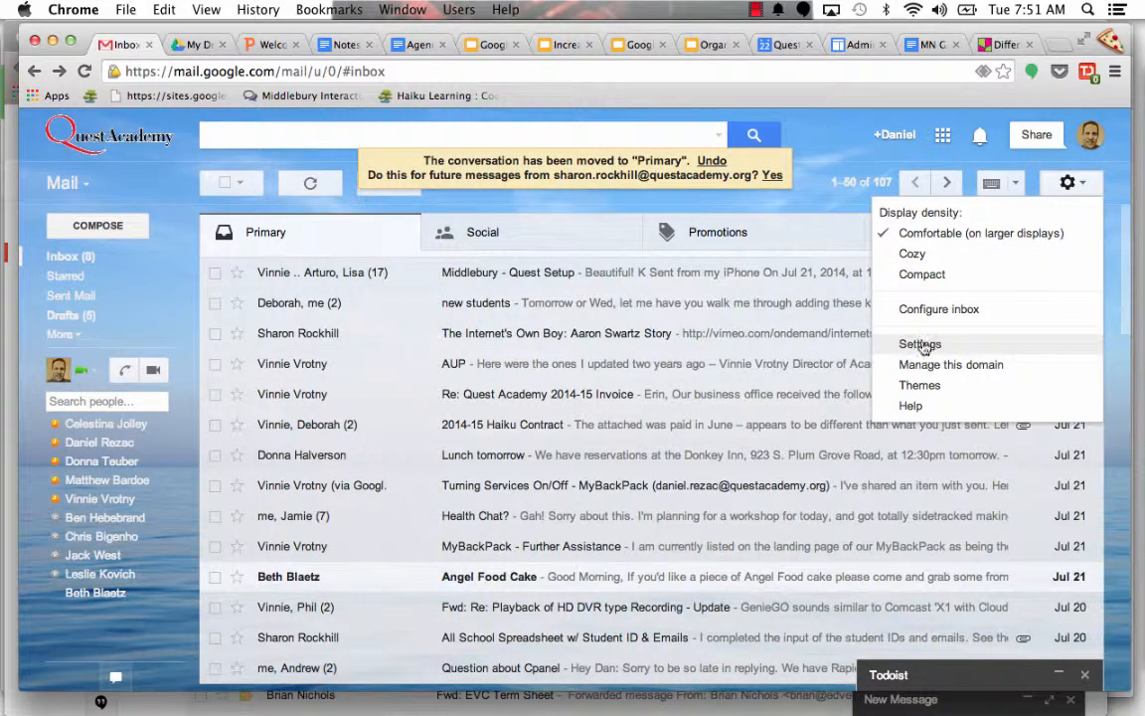
click(920, 344)
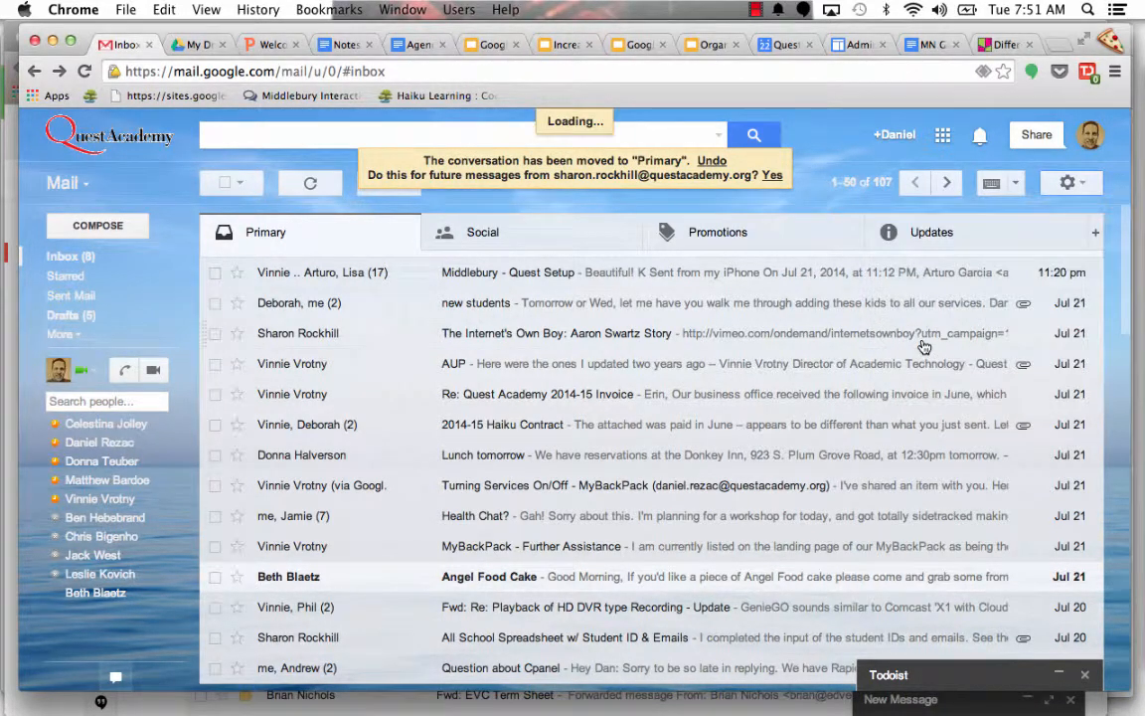
click(1068, 182)
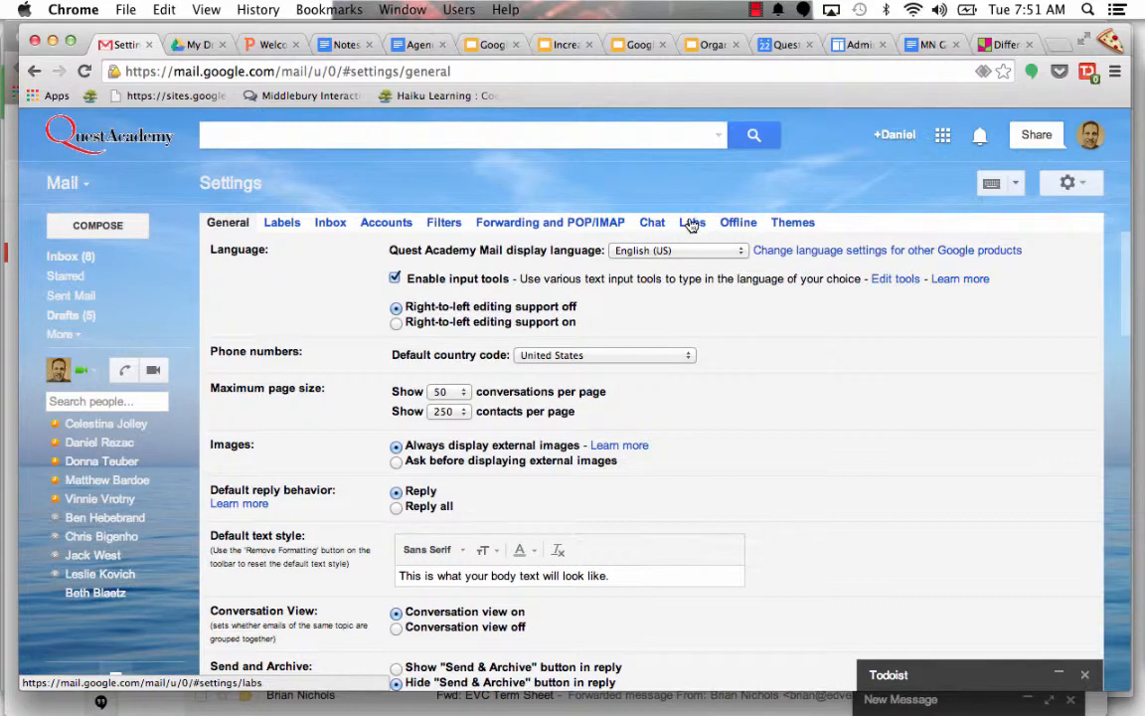
- Show the Labs tab and scroll to Undo Send among the enabled labs
click(692, 222)
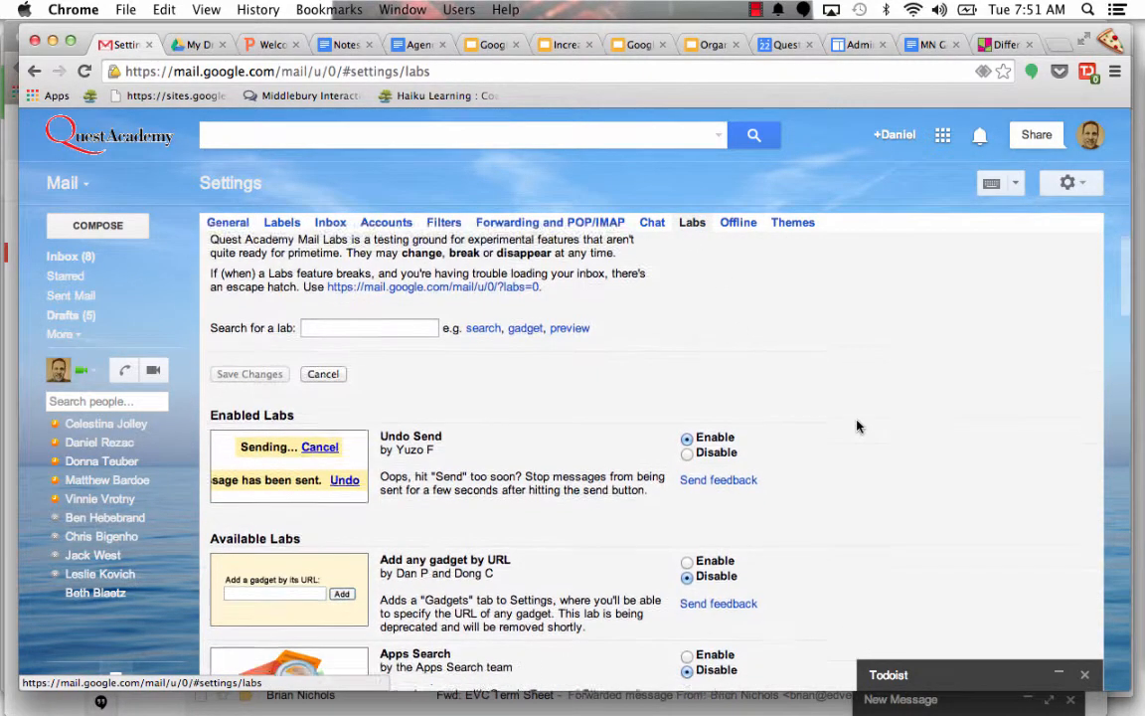
scroll(down, 3)
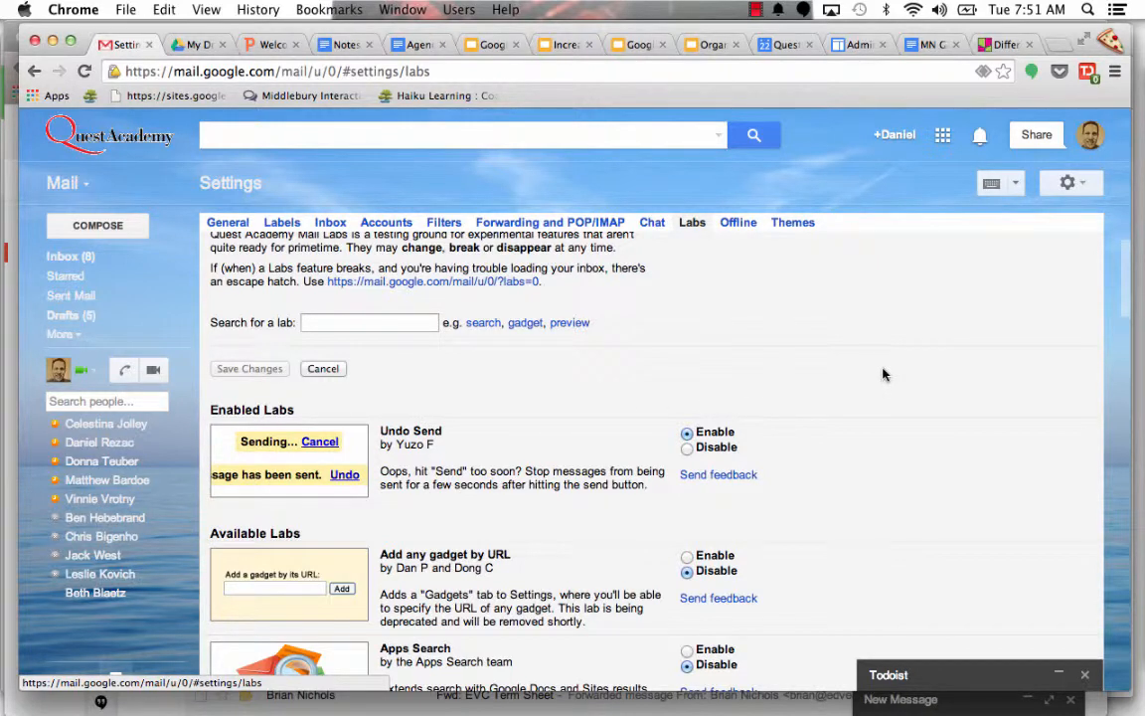
mouse_move(710, 434)
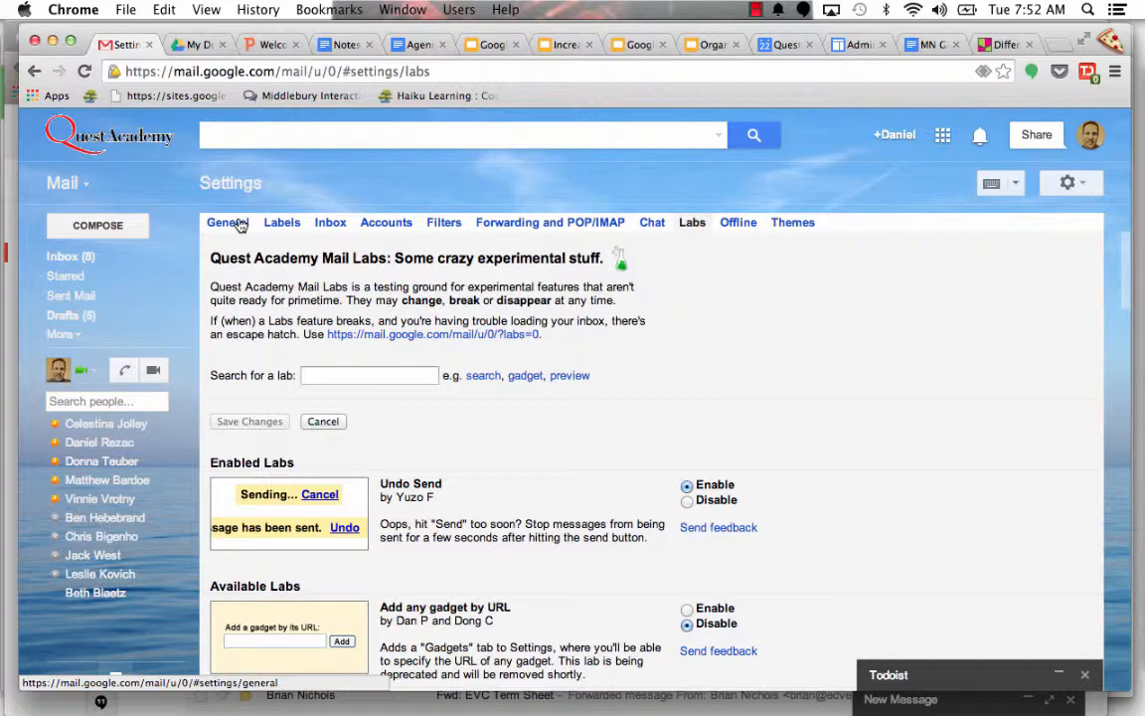
- Confirm Undo Send is enabled with a 20-second cancel period, then return to the inbox
click(227, 222)
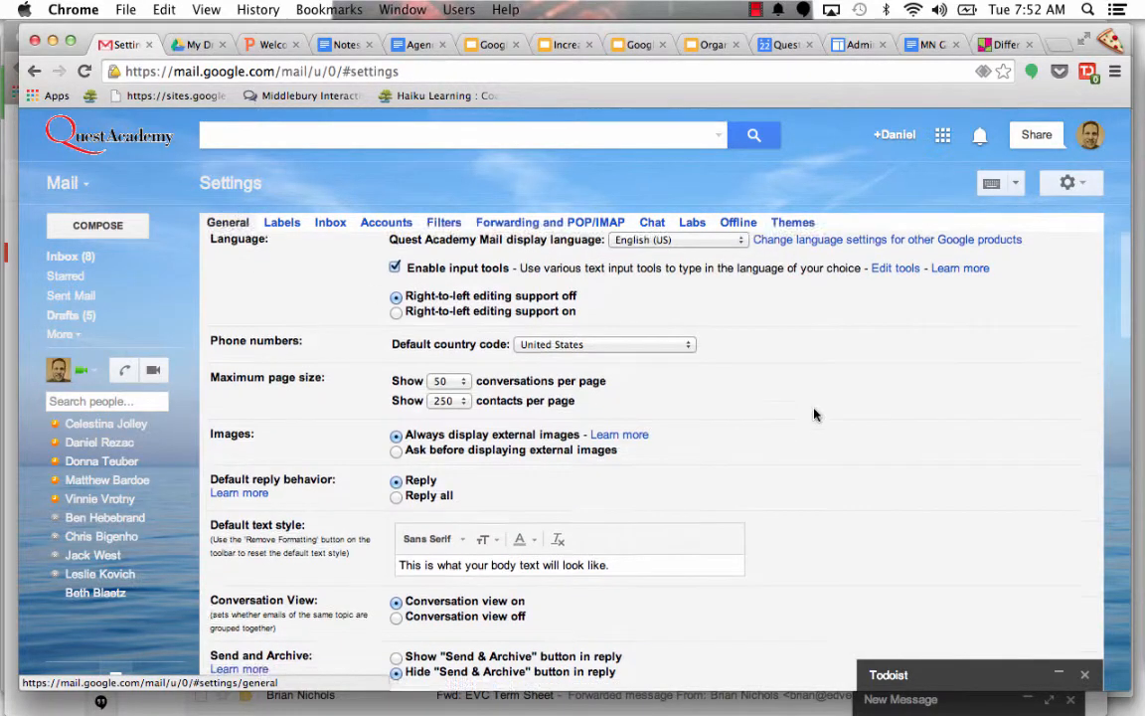
scroll(down, 3)
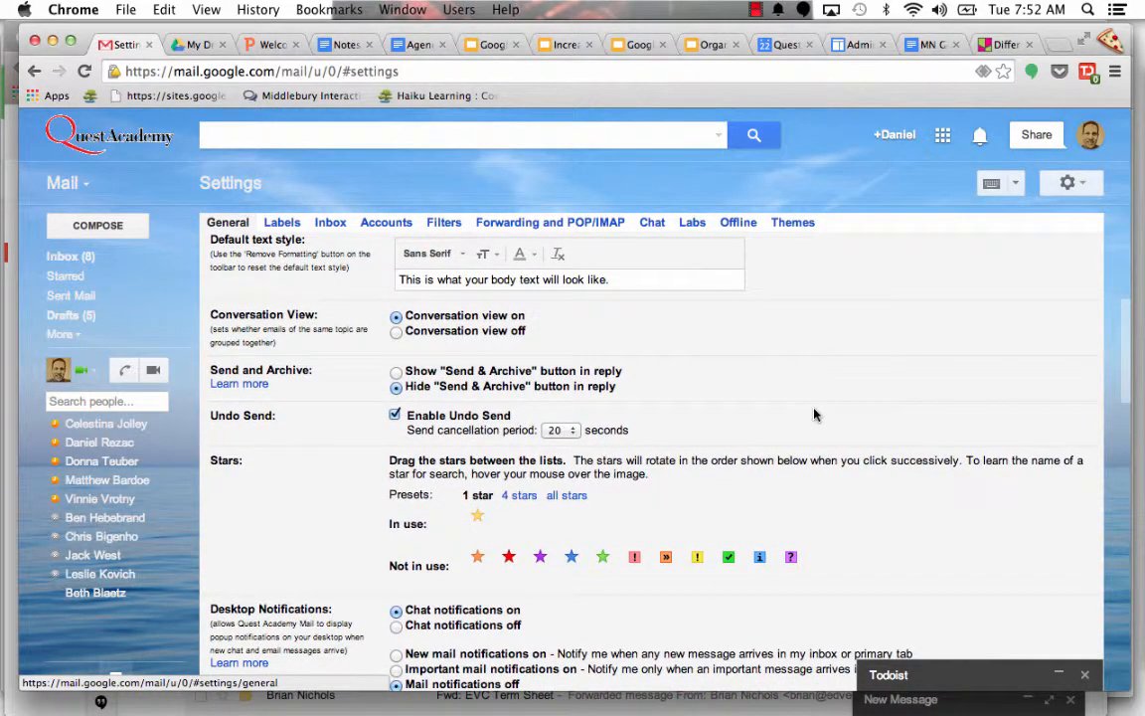
scroll(down, 3)
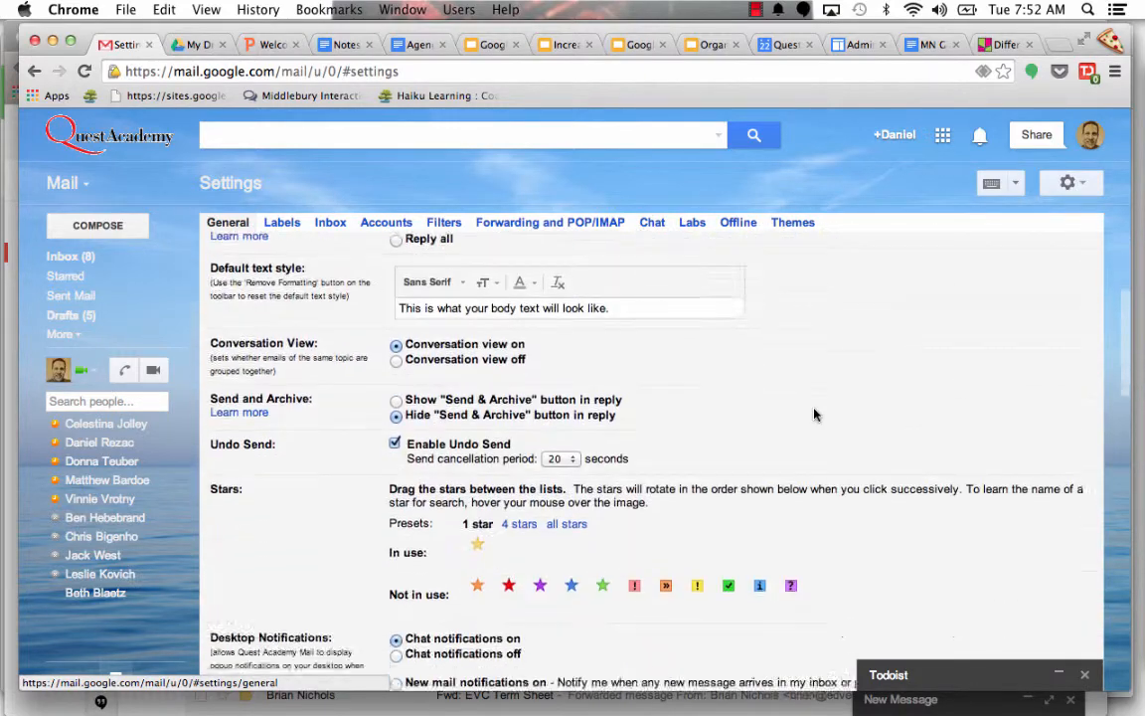
scroll(down, 3)
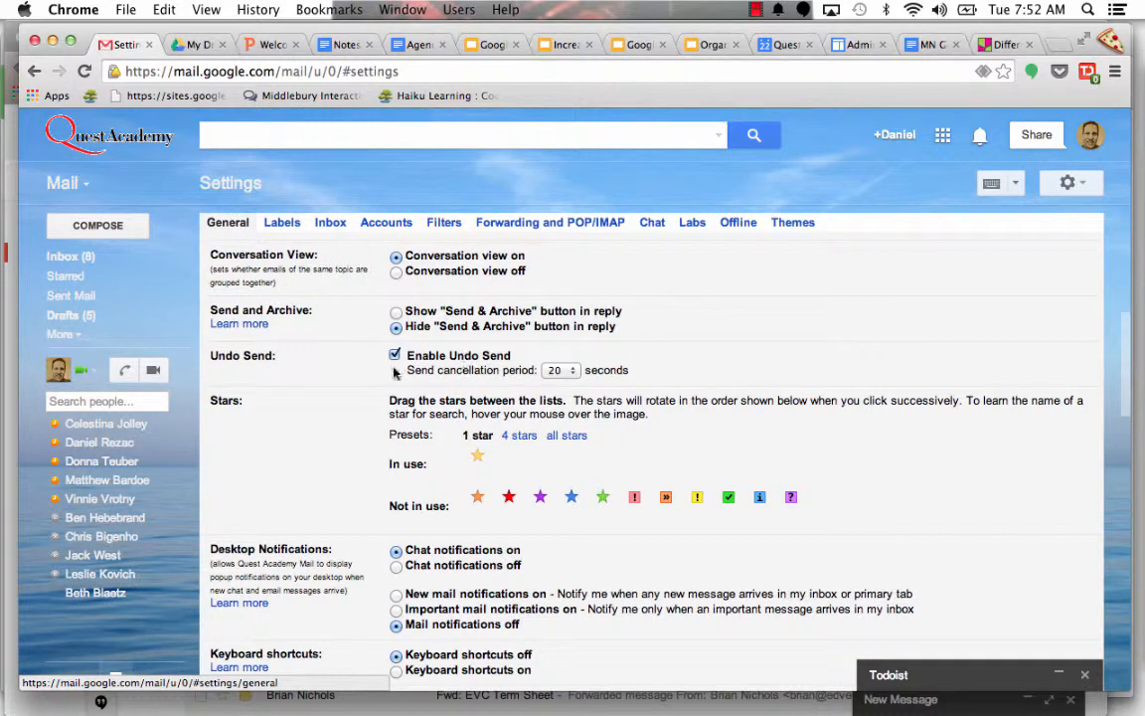
click(559, 369)
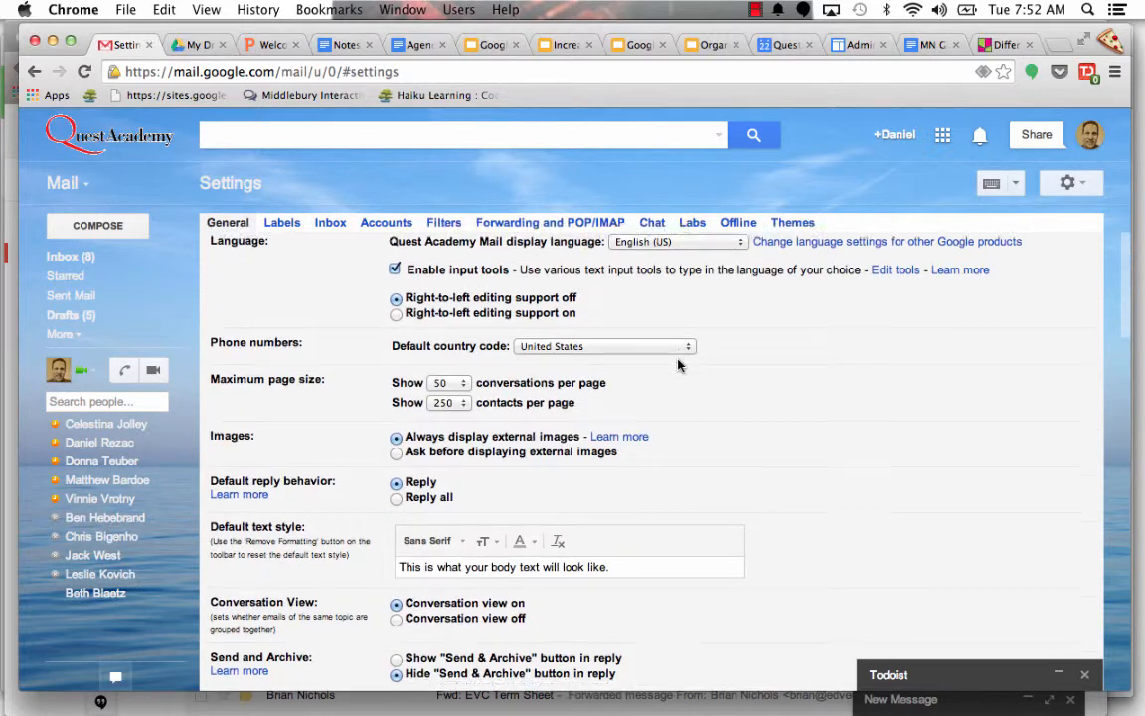
scroll(down, 3)
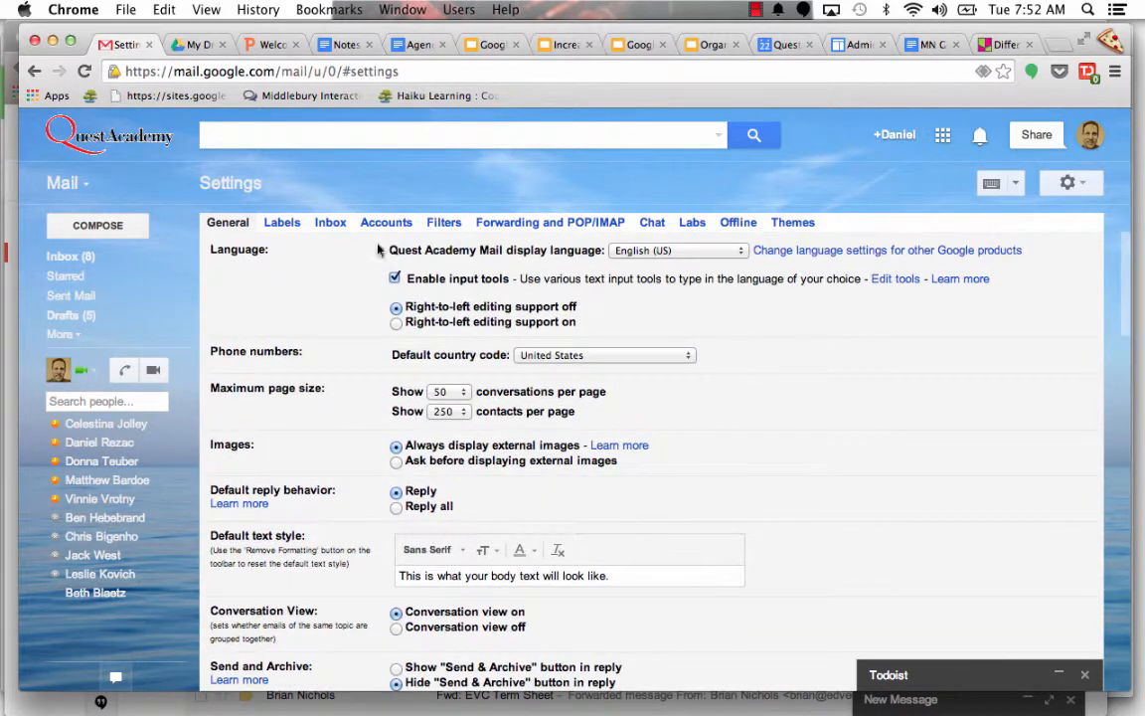
click(63, 255)
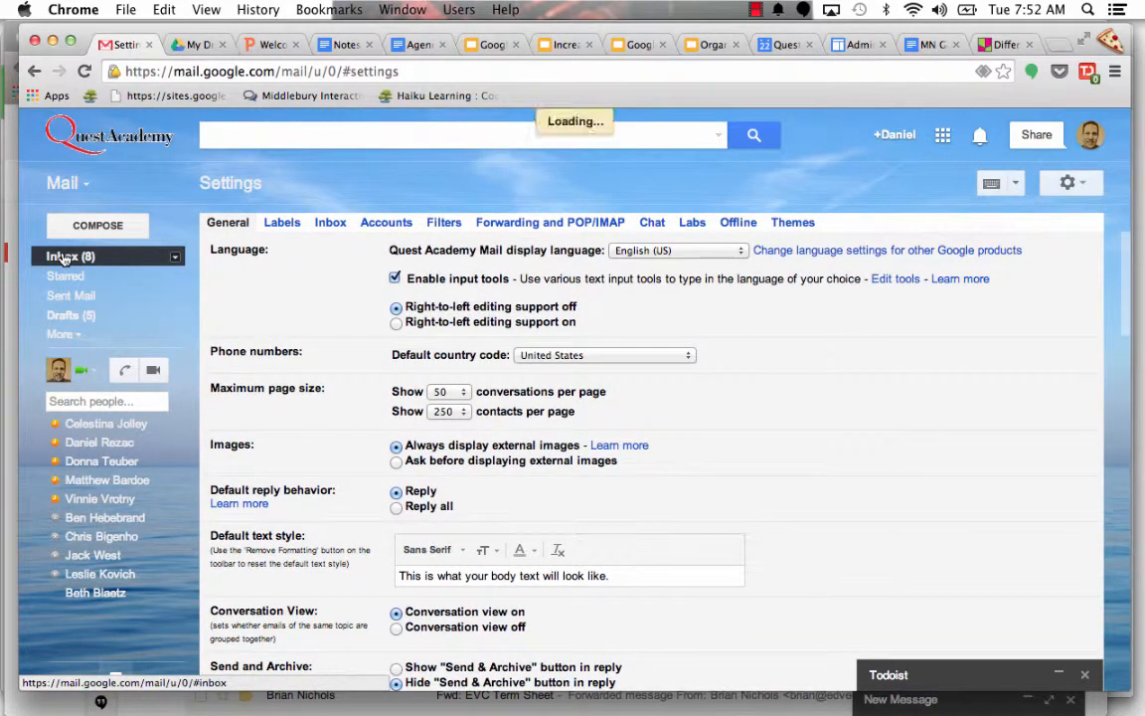
- Send a test email 'hi' with body 'There!', undo it, and close the draft
click(97, 224)
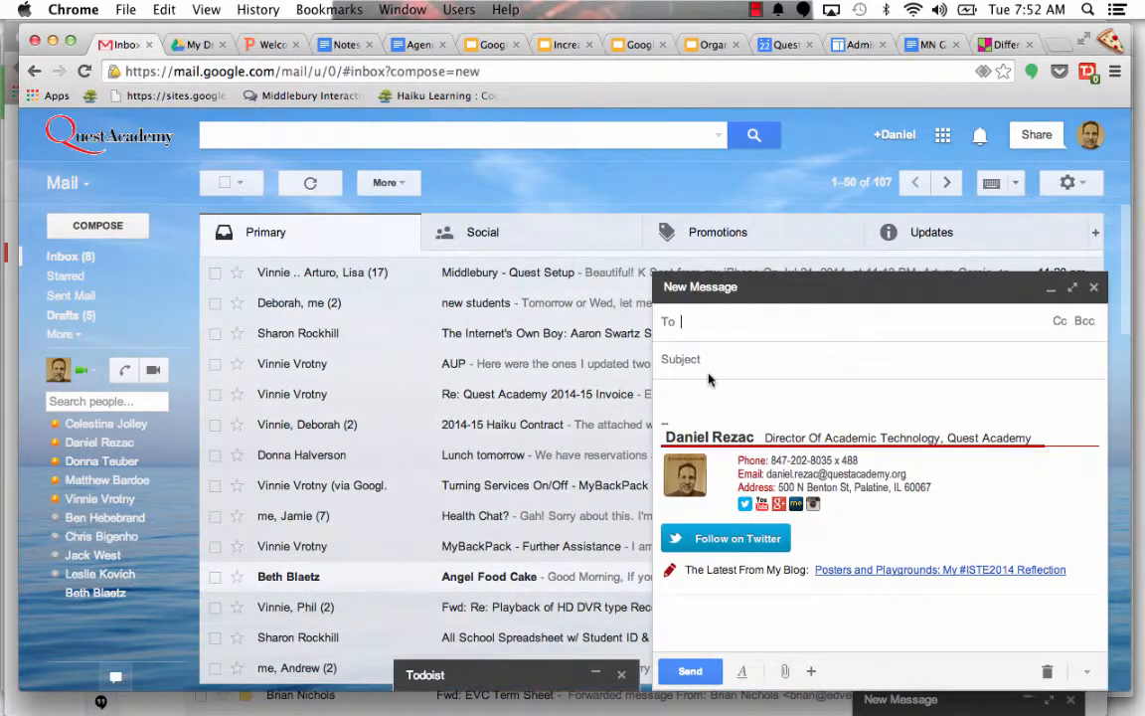
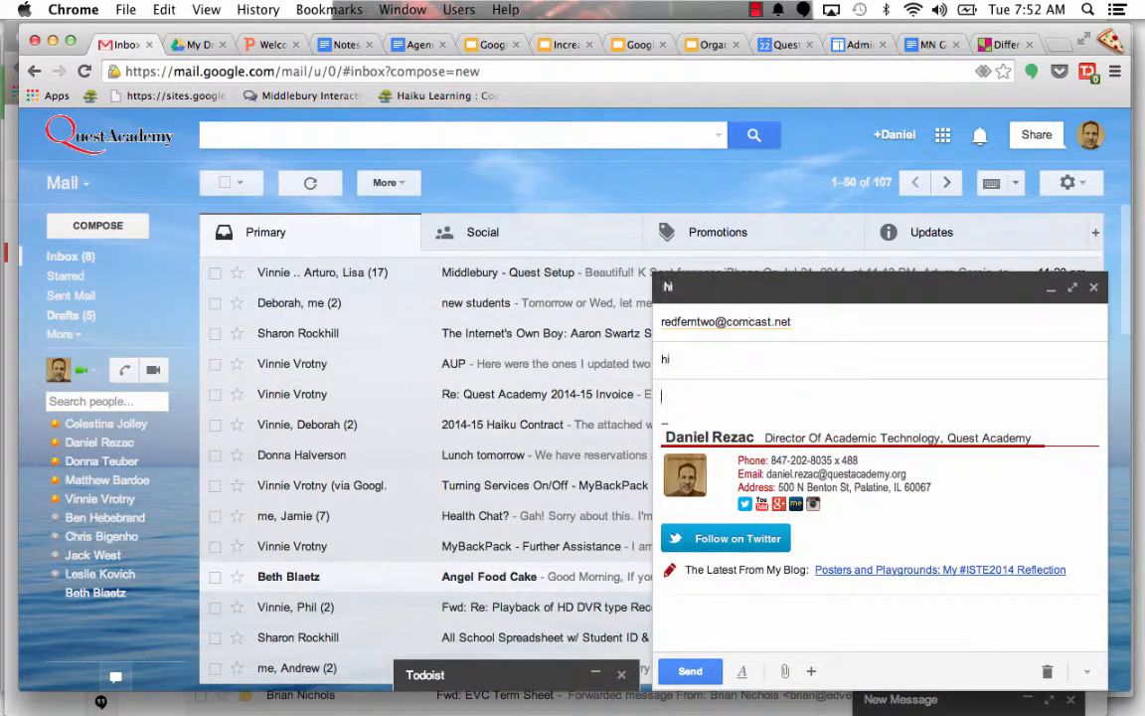
text(There!)
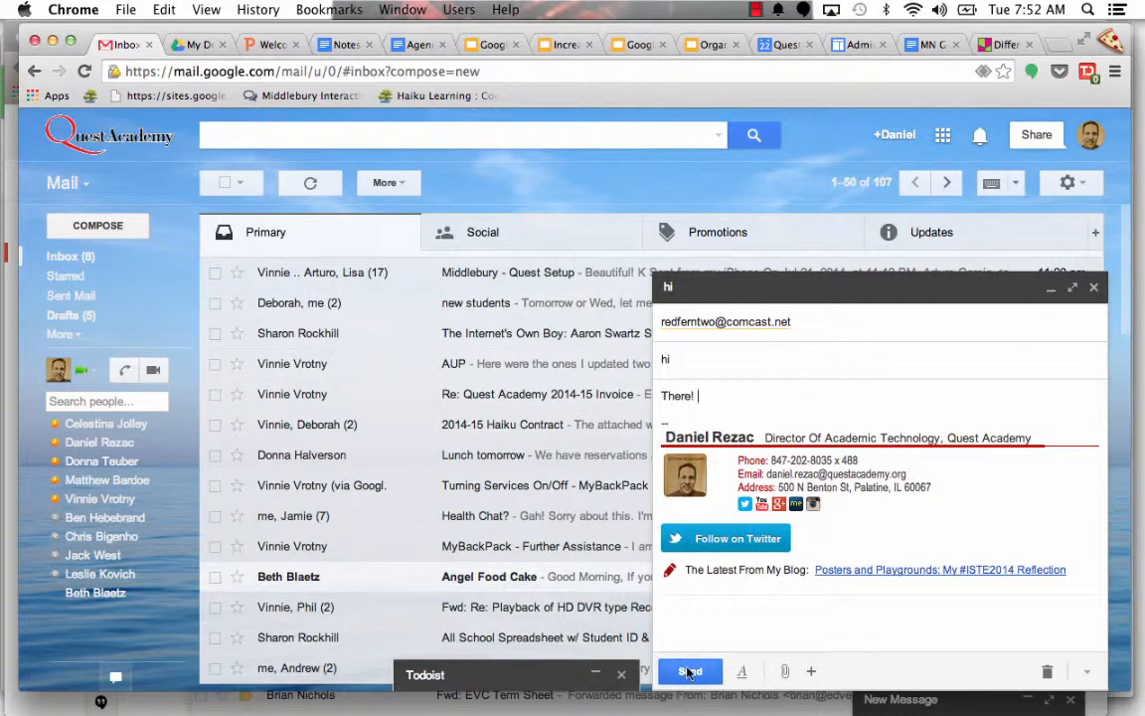
click(690, 671)
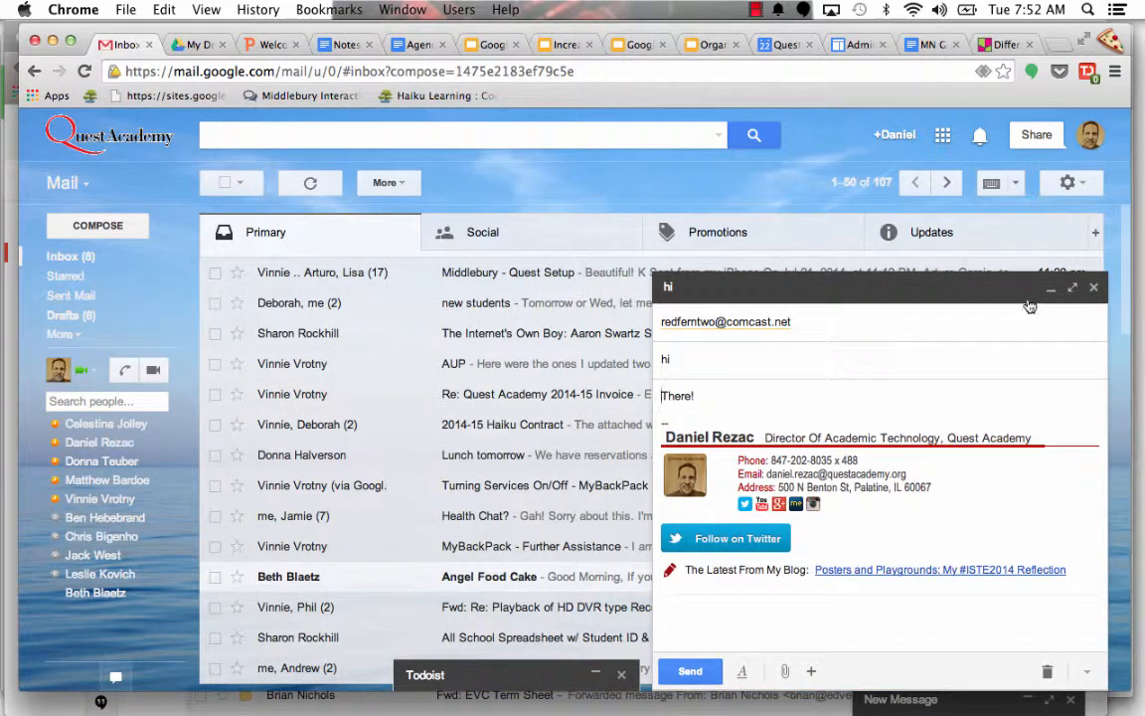
click(689, 671)
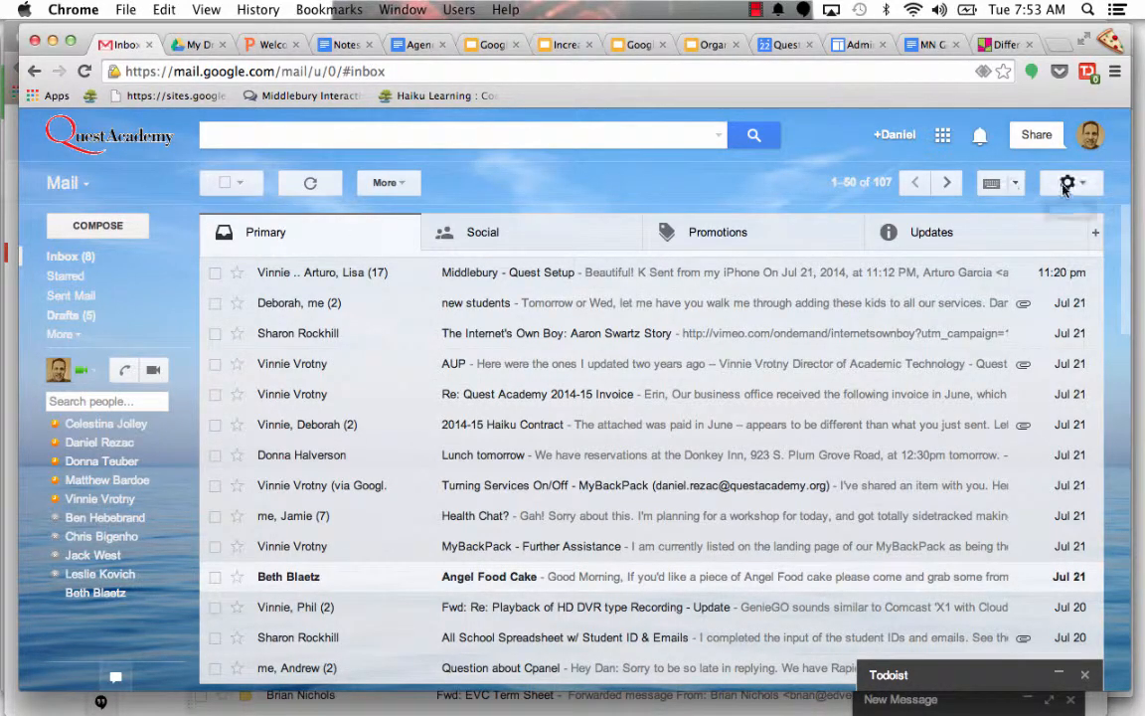
mouse_move(1066, 183)
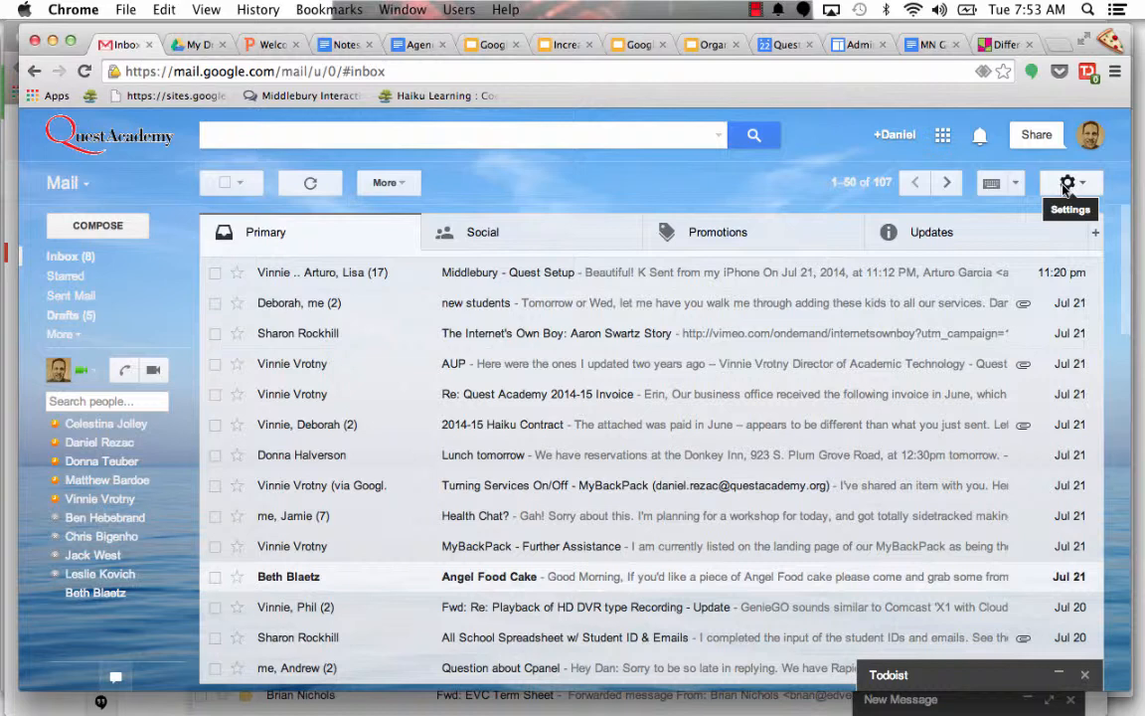
mouse_move(927, 32)
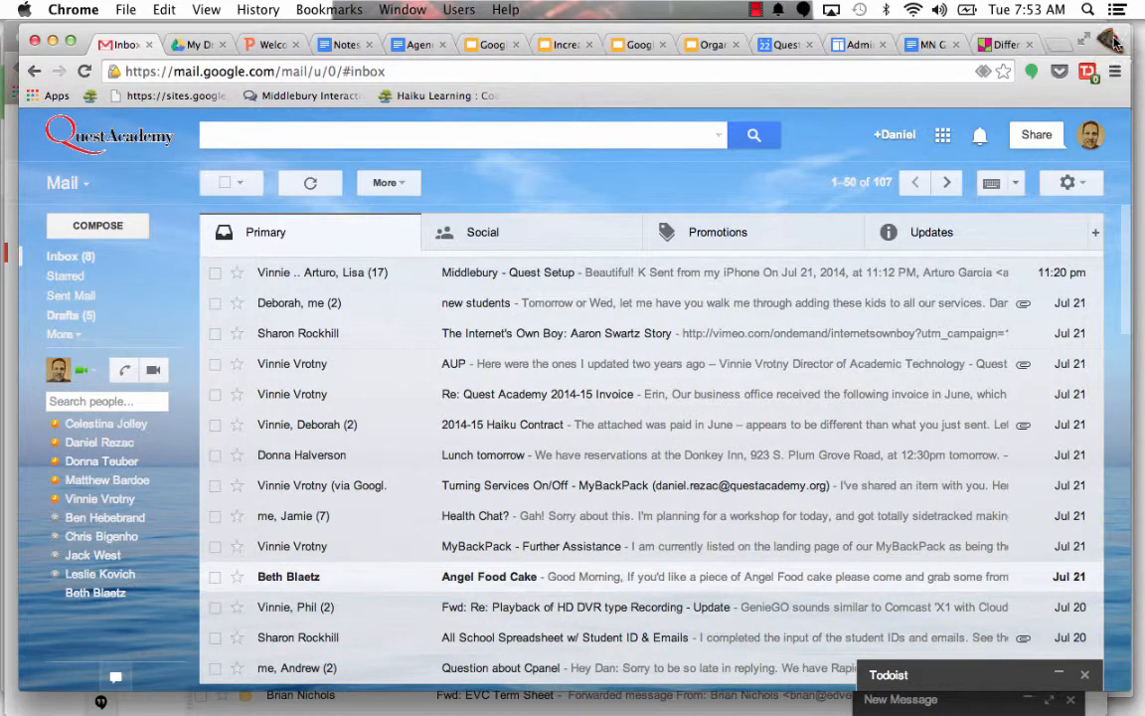
- Switch to the other Chrome user's window showing the Google+ home stream
click(1110, 40)
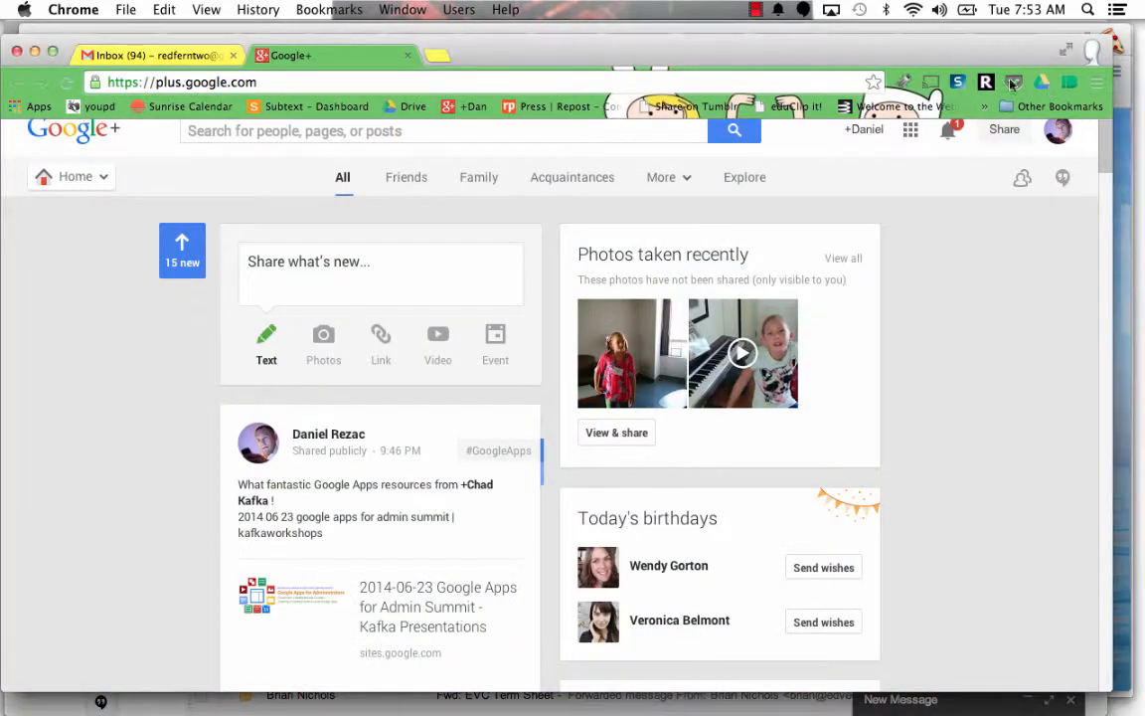
scroll(down, 3)
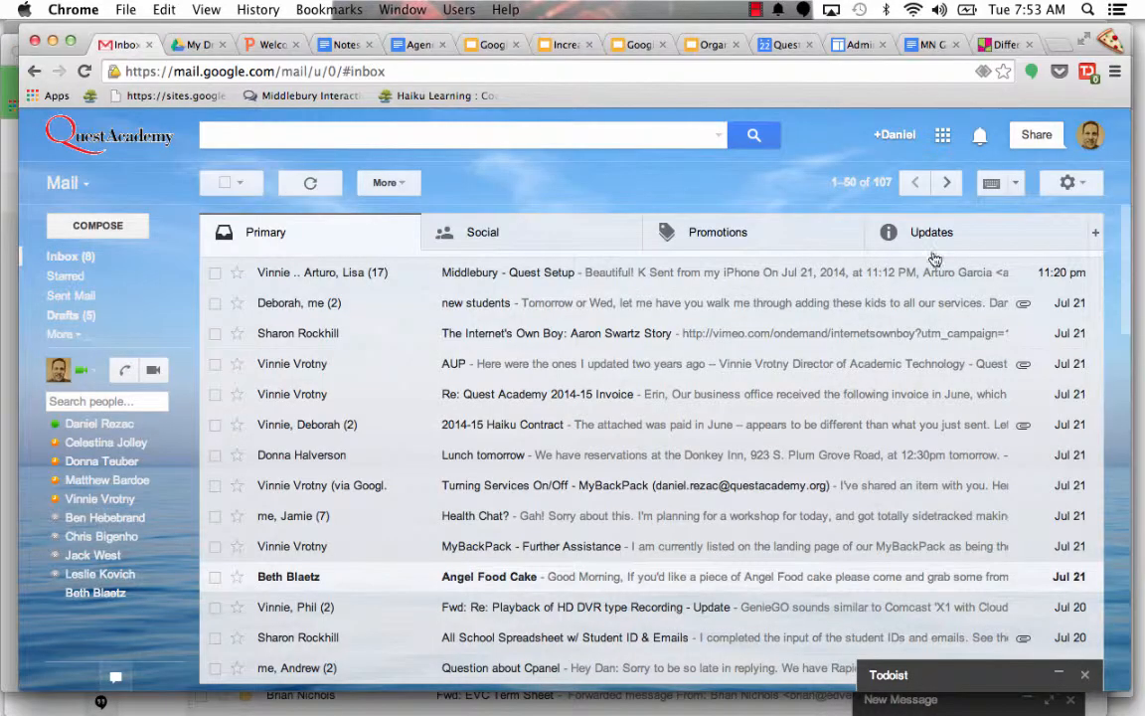
mouse_move(792, 203)
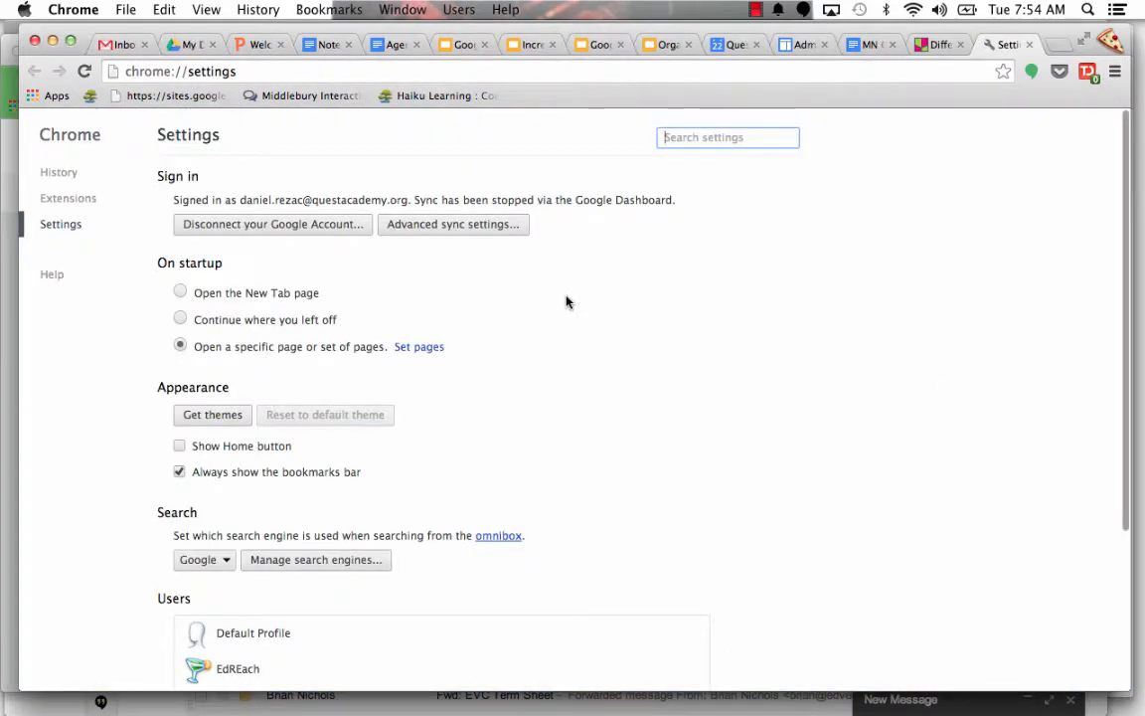
- Start adding a new Chrome user but cancel, then close Settings to return to Gmail
scroll(down, 3)
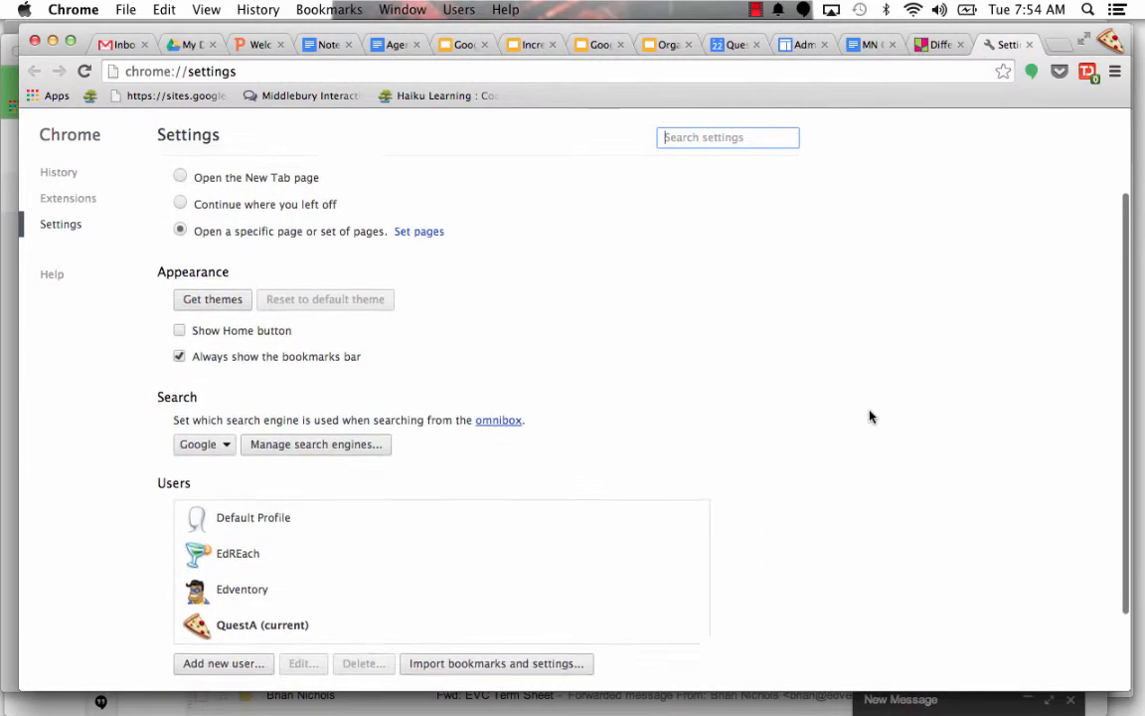
scroll(down, 3)
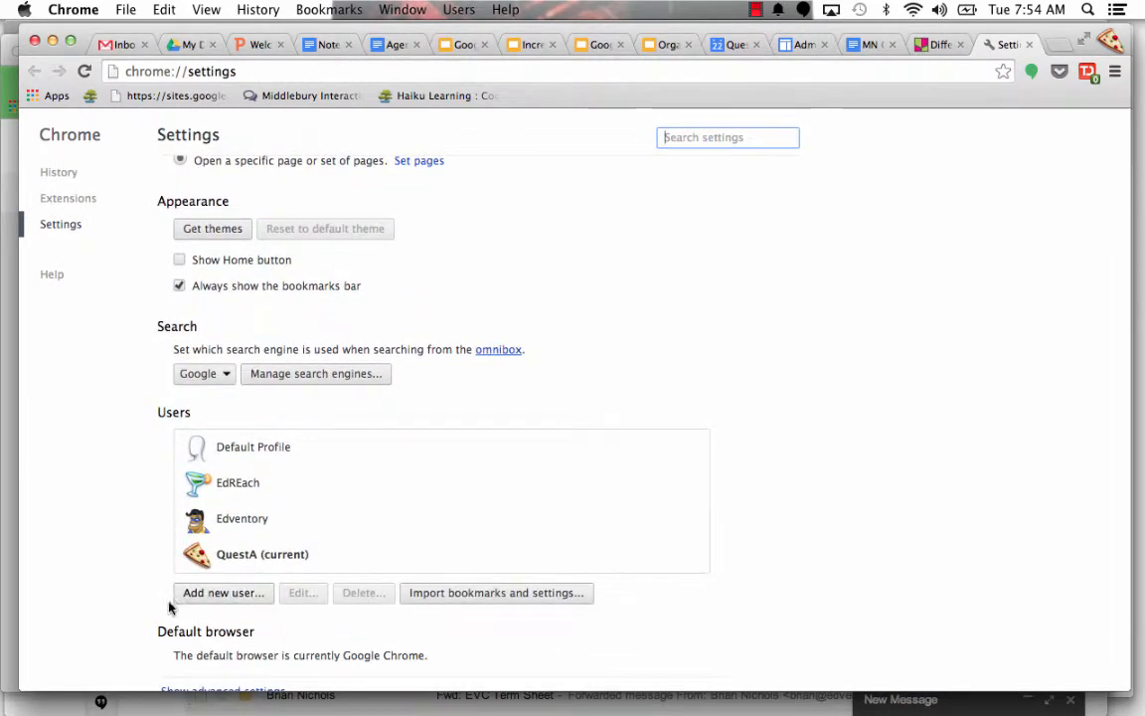
click(223, 592)
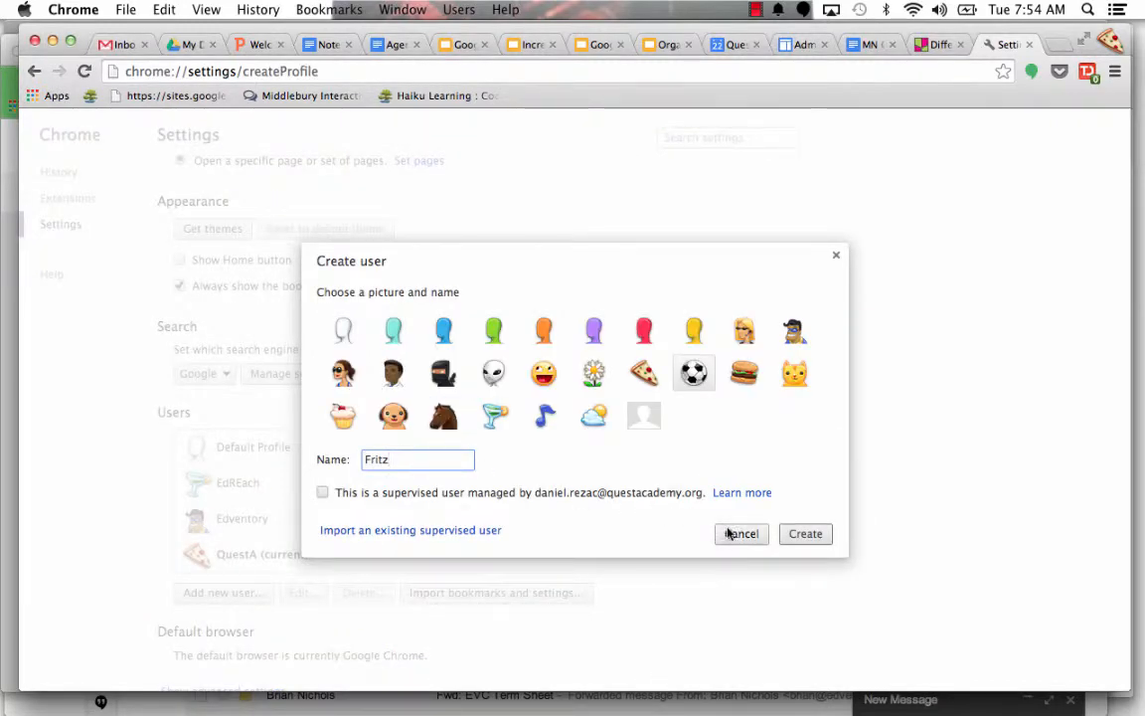
mouse_move(730, 534)
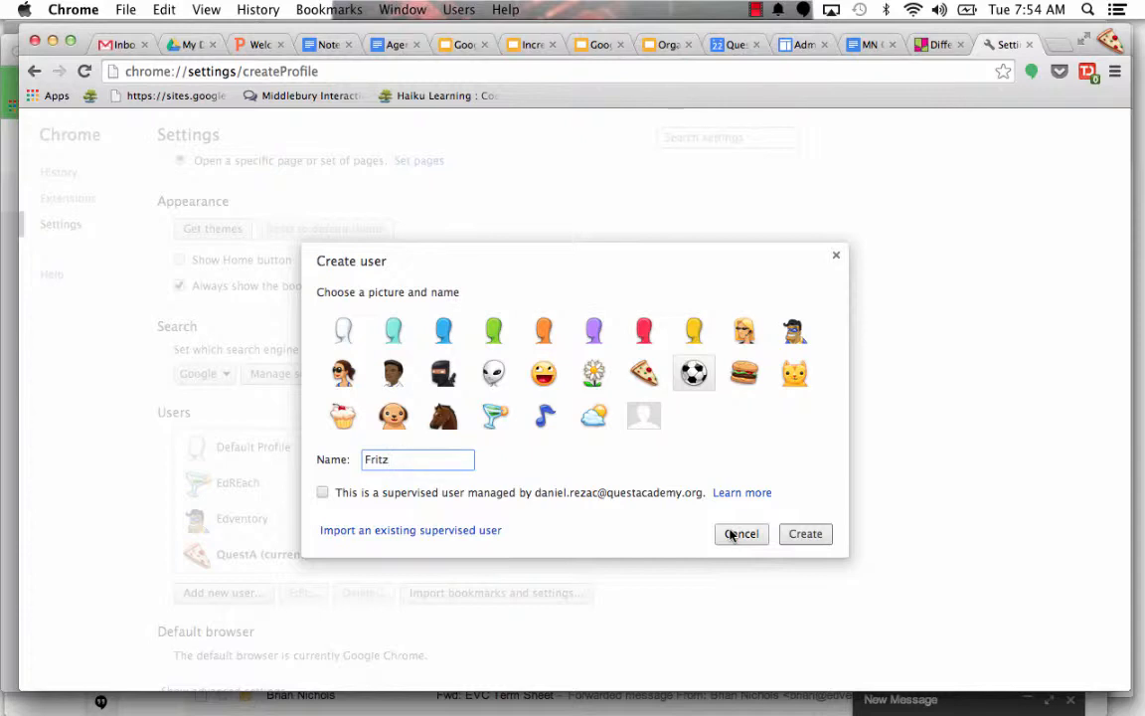
click(742, 533)
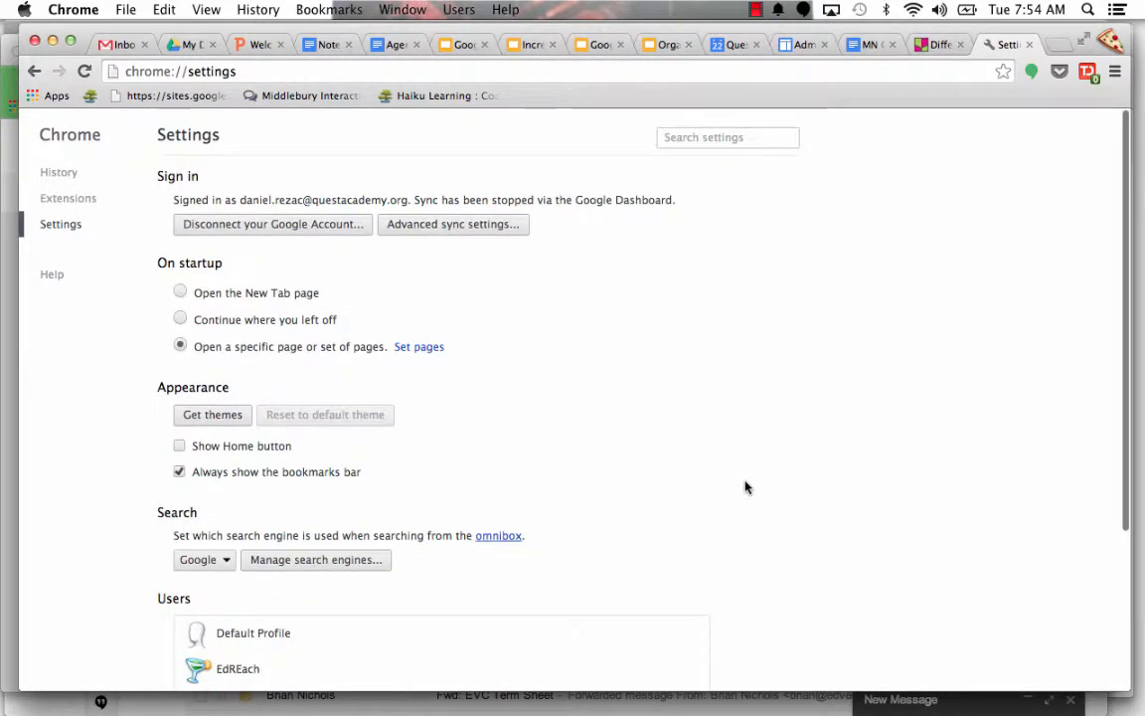
click(119, 45)
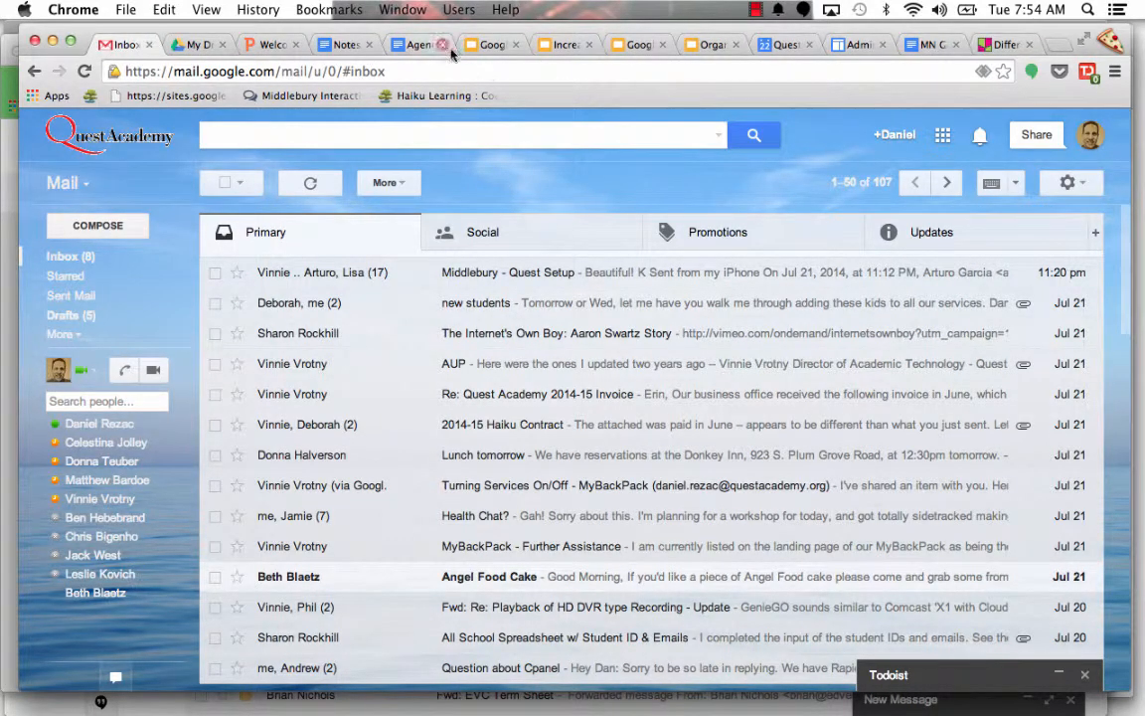
- View the Gmail Power Tips slide in the presentation, then return to the inbox
click(486, 43)
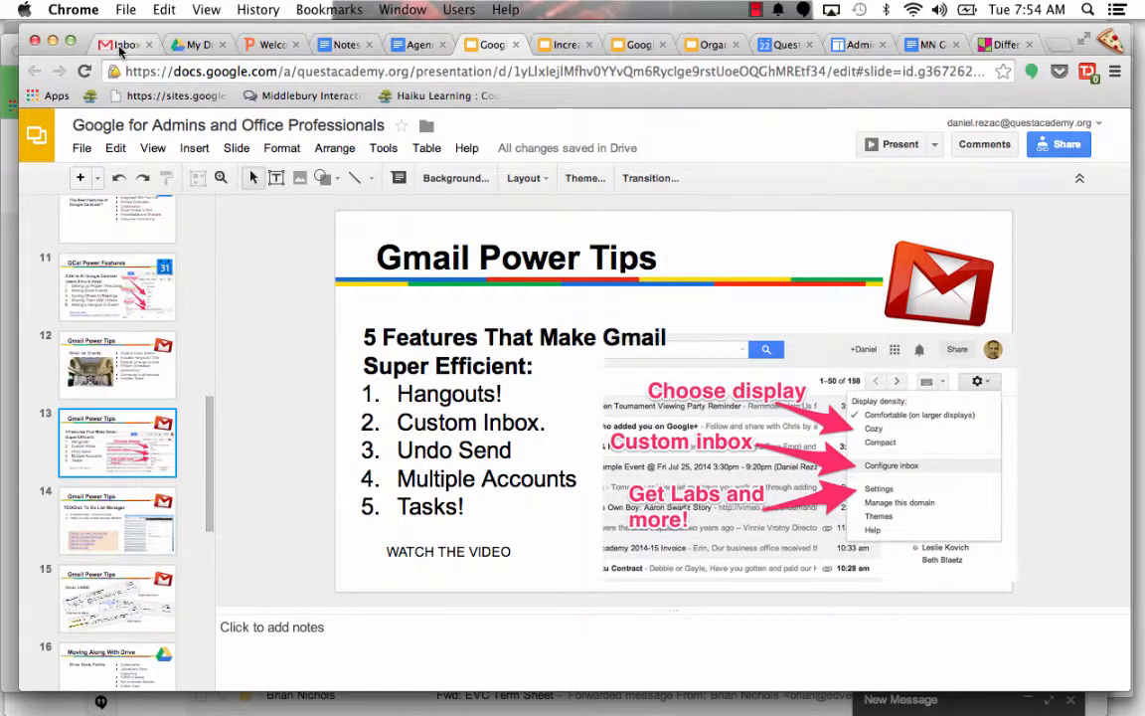
click(119, 44)
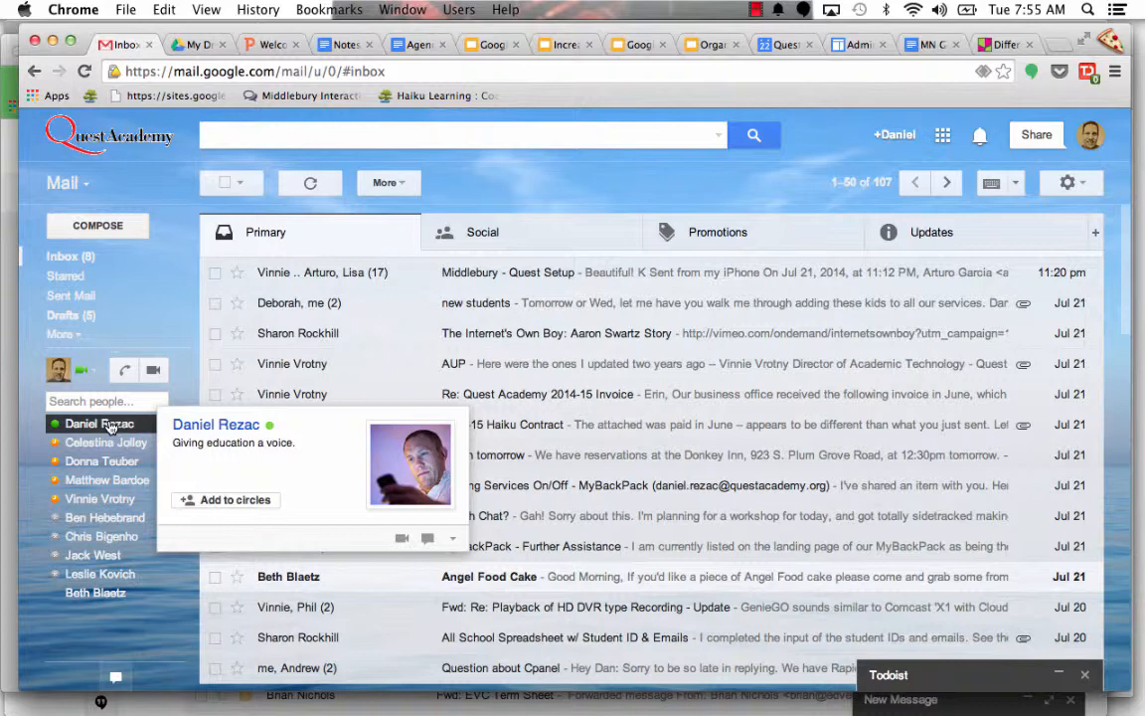
mouse_move(104, 437)
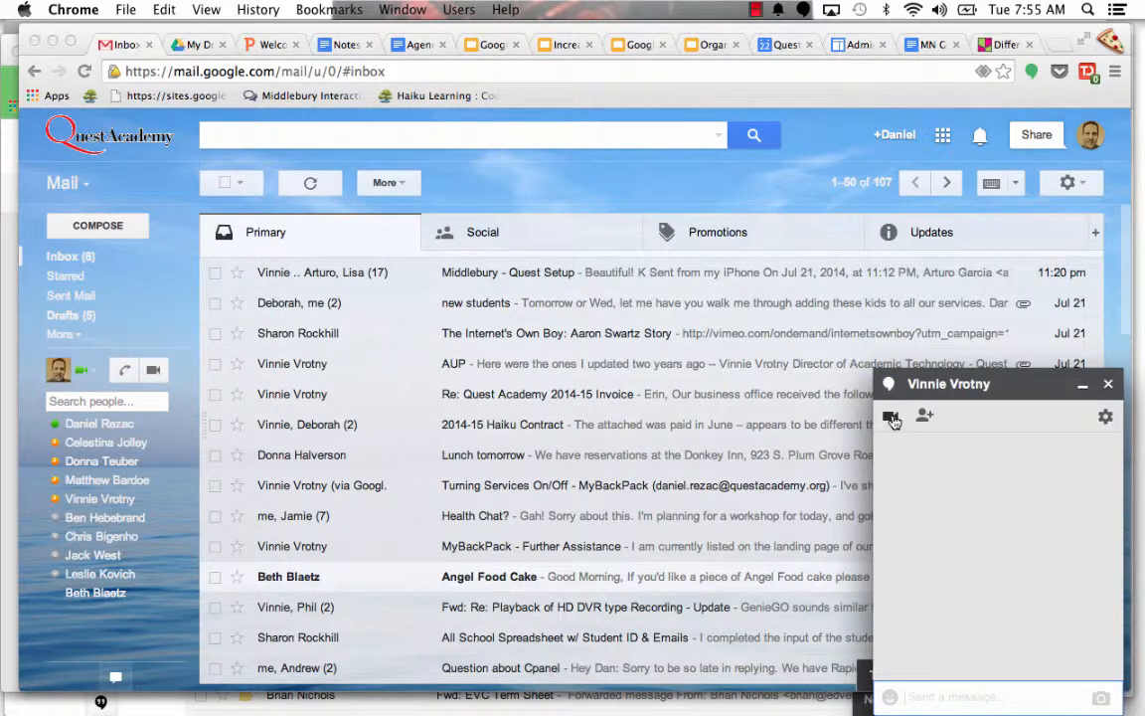
mouse_move(891, 417)
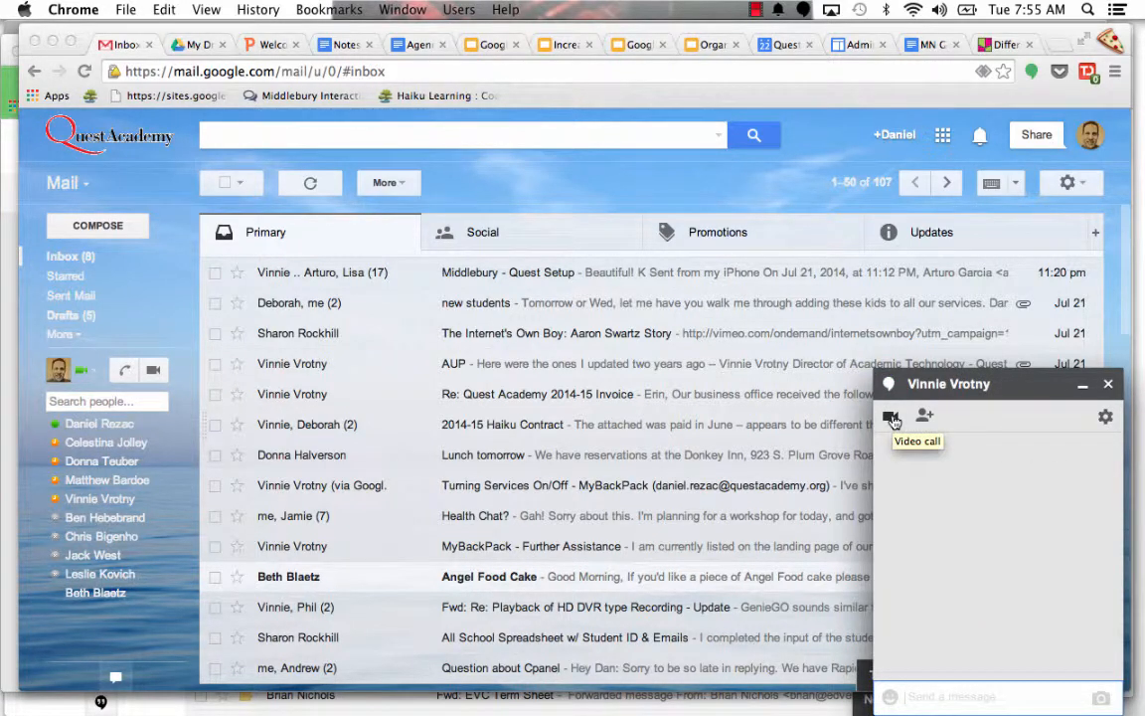
mouse_move(924, 416)
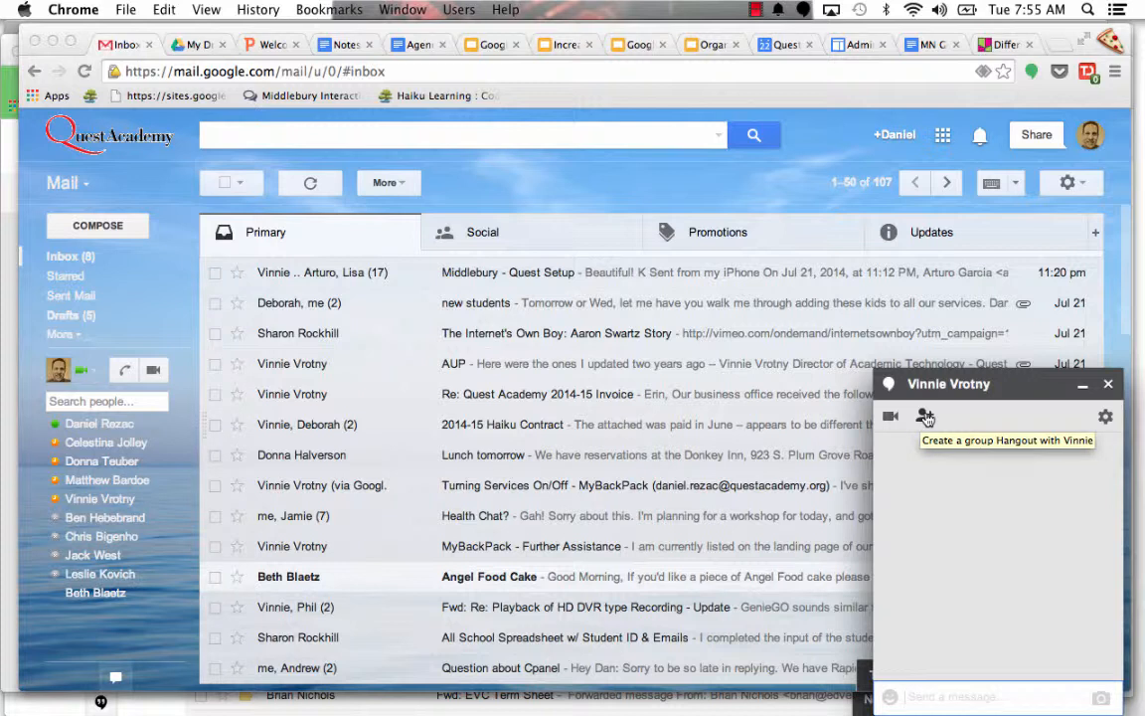
mouse_move(1008, 400)
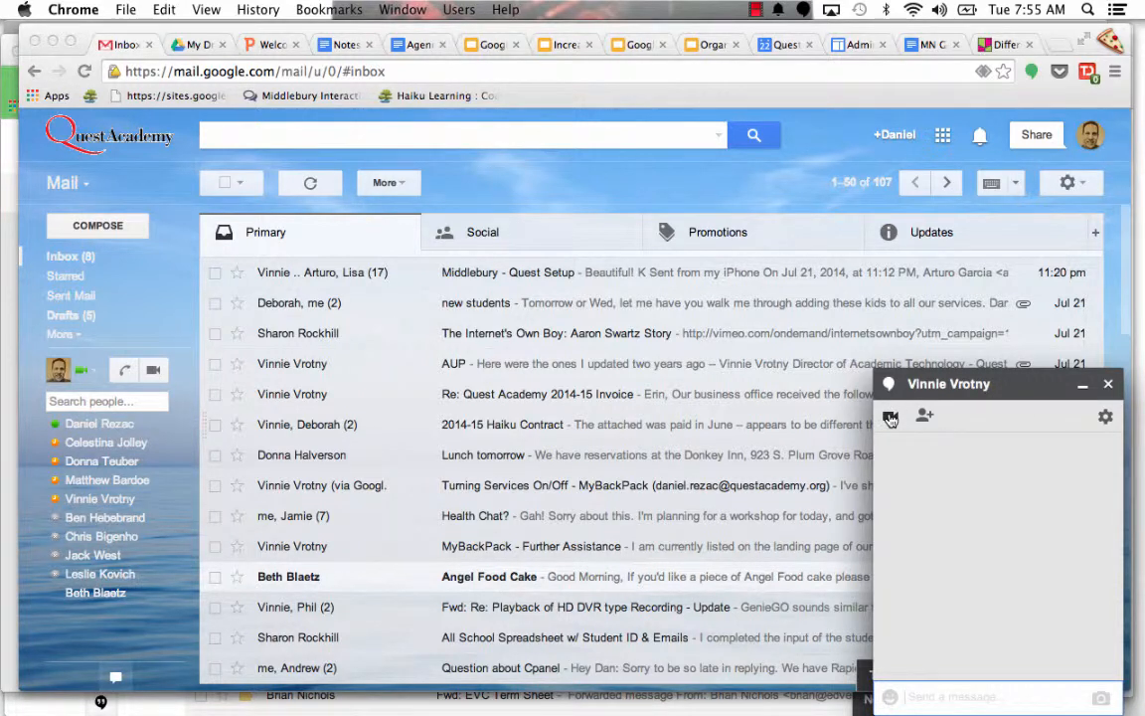
mouse_move(890, 415)
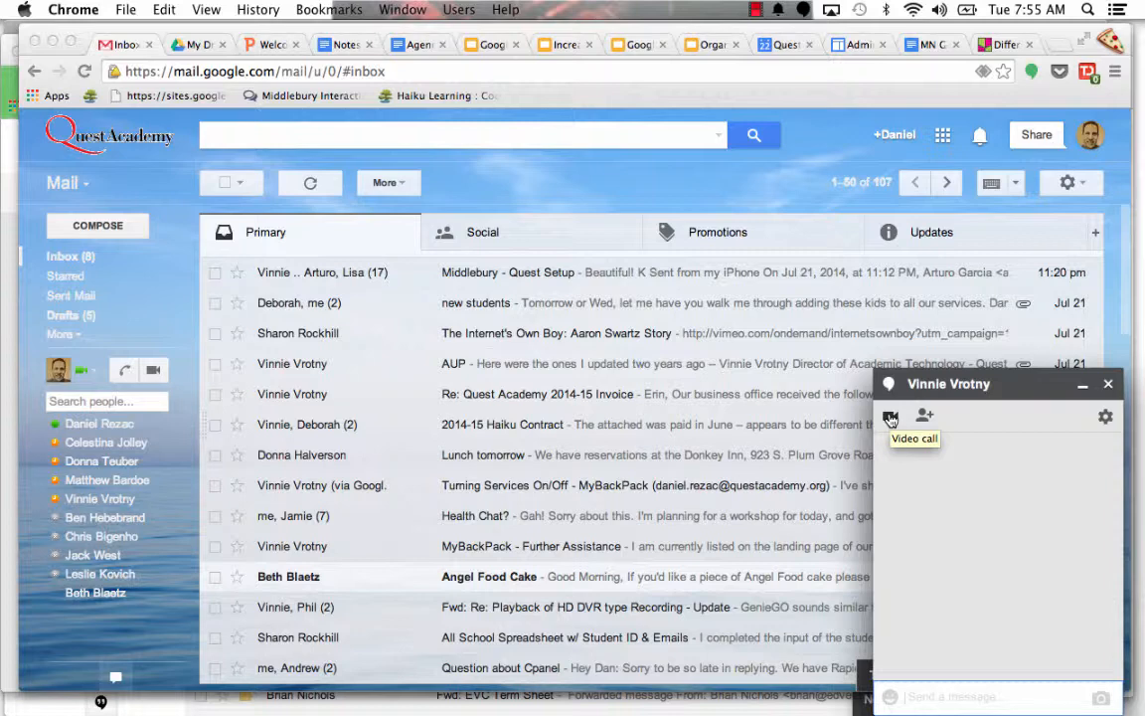
- Start a Hangouts video call with the chat contact, then hang up
click(891, 417)
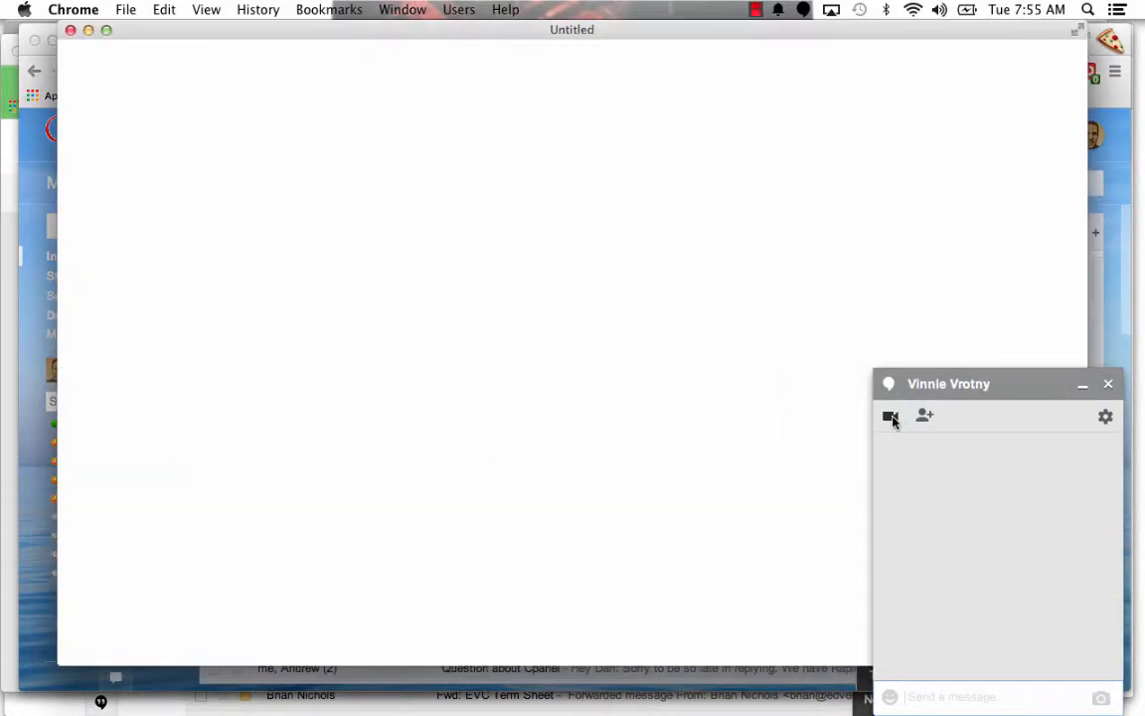
click(891, 415)
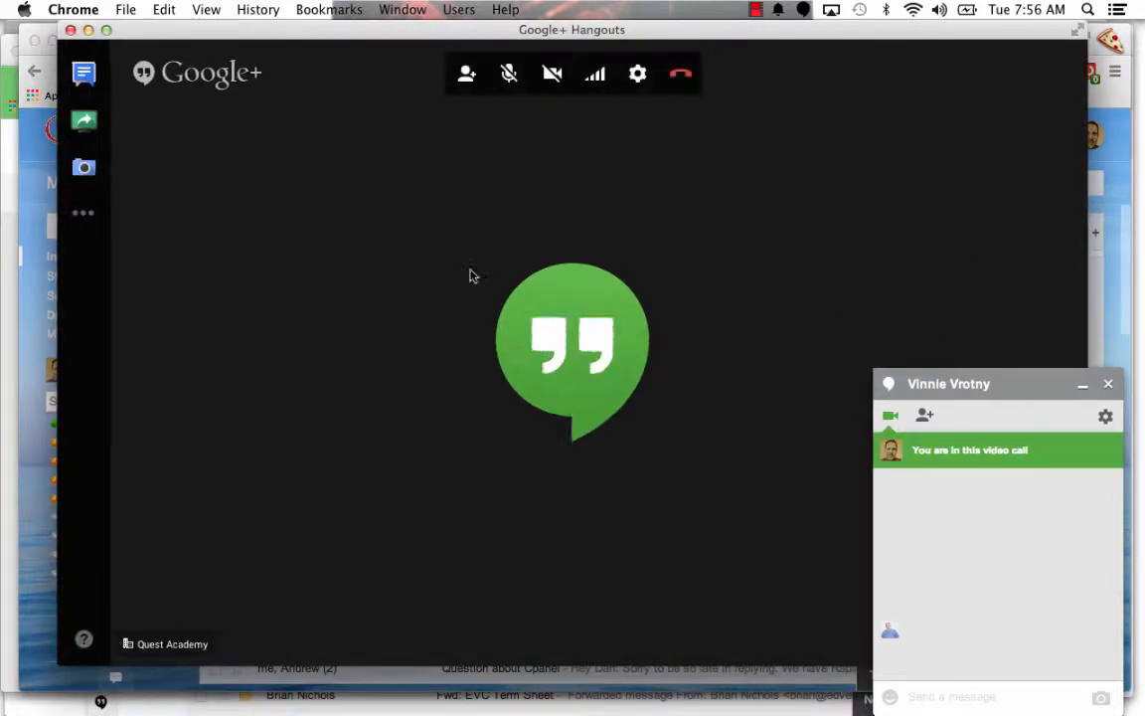
click(680, 73)
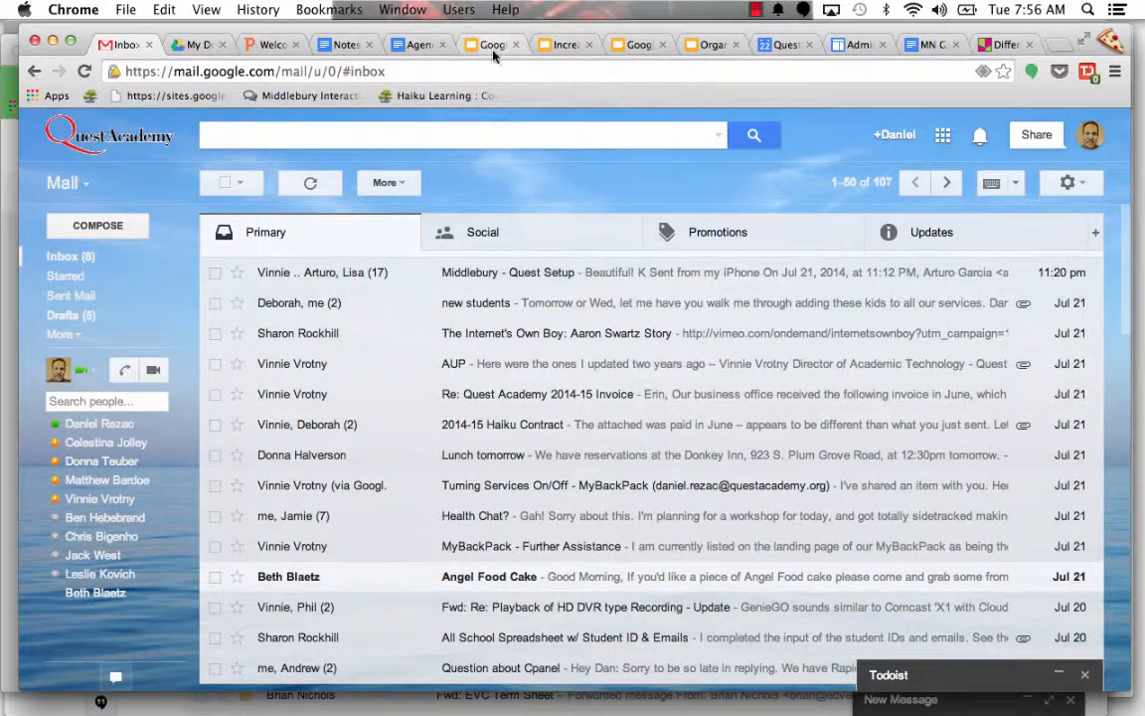
- Glance at the Slides tips again, return to Gmail, and open the Mail dropdown
click(493, 44)
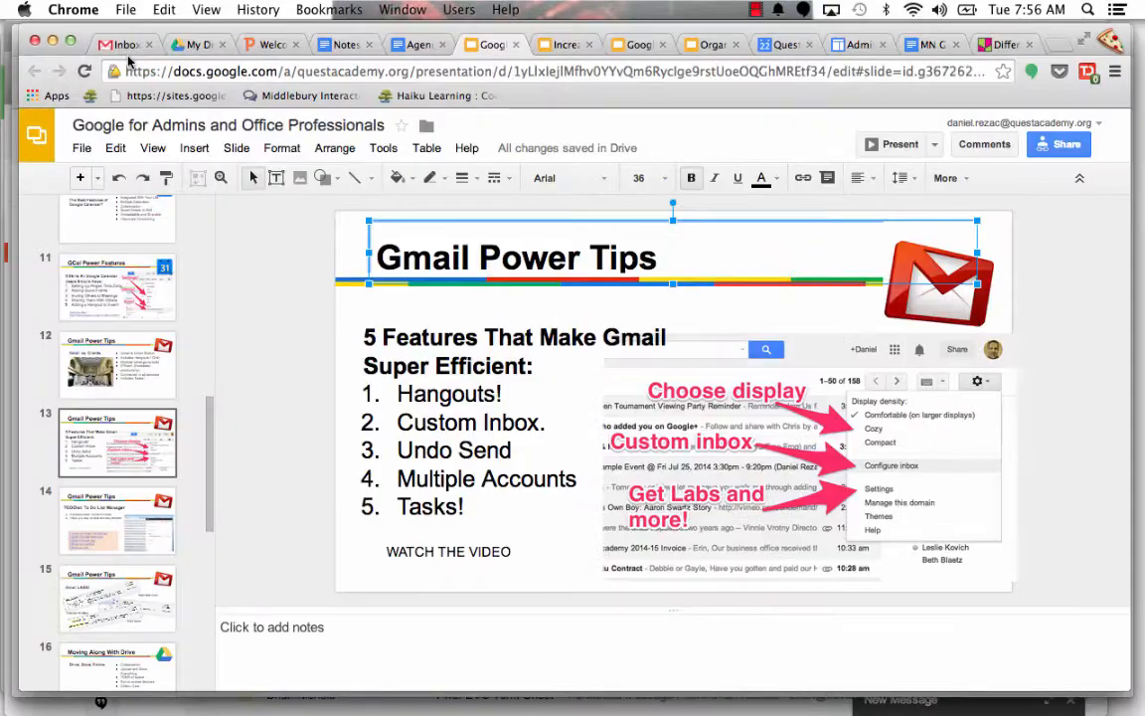
click(121, 45)
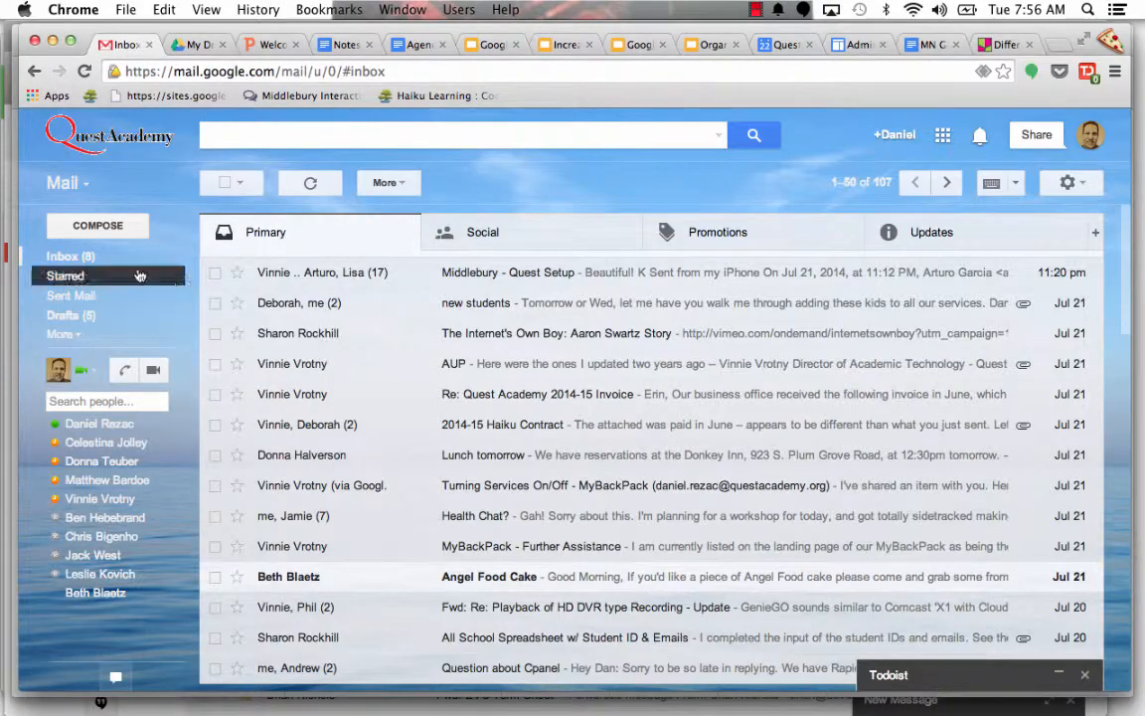
click(68, 182)
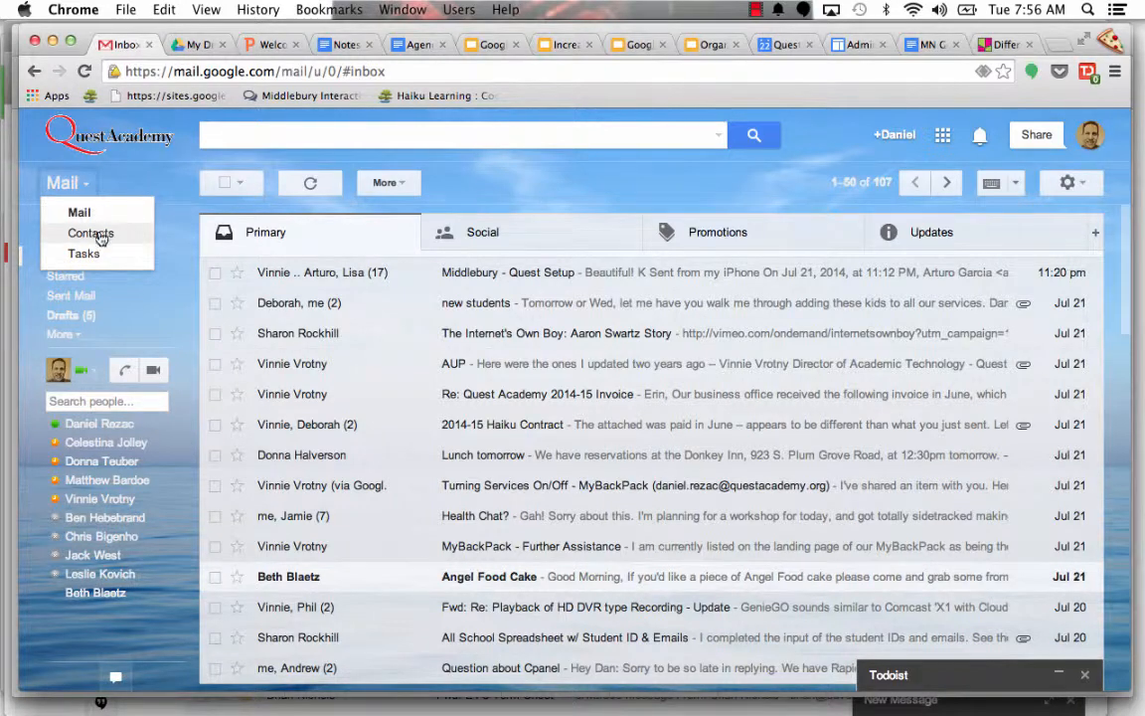
mouse_move(127, 219)
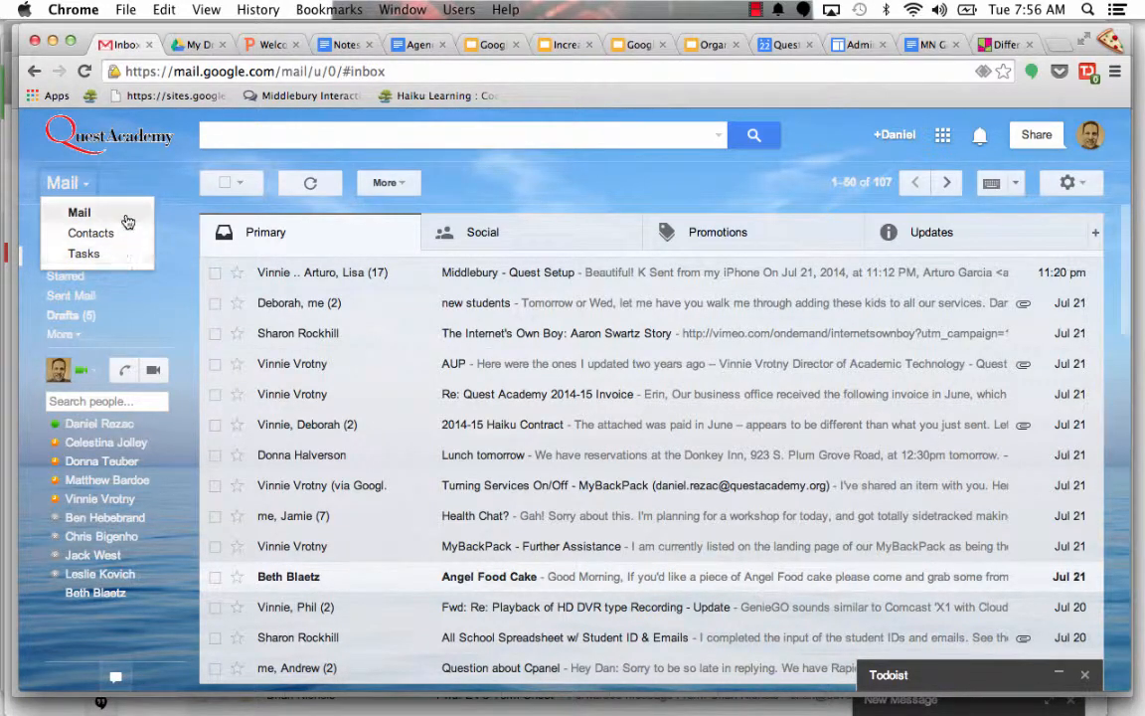